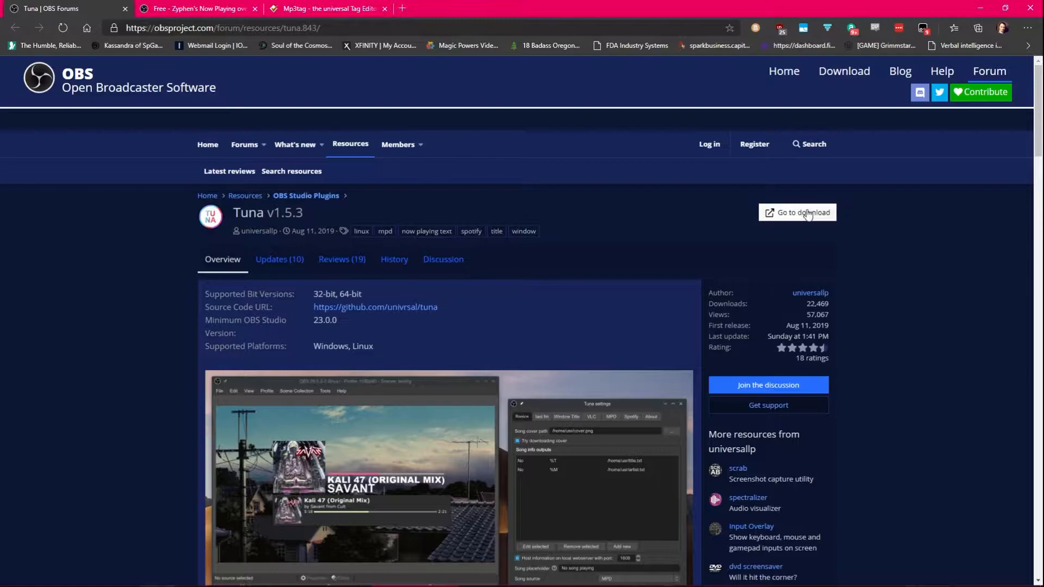
Browse the Mp3tag site briefly and return to Zyphen's Now Playing overlay forum page.
left_click(196, 8)
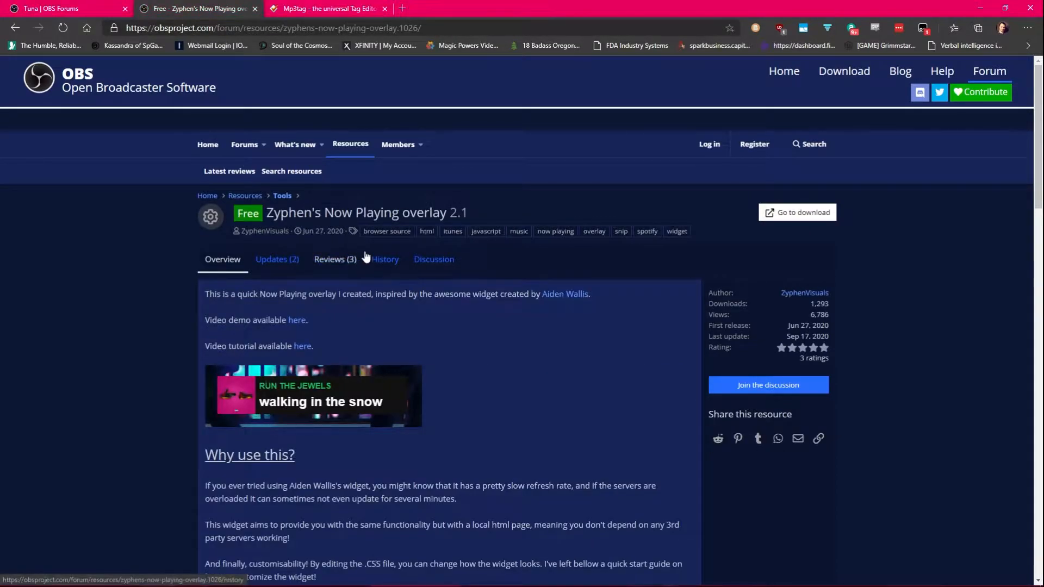
left_click(326, 8)
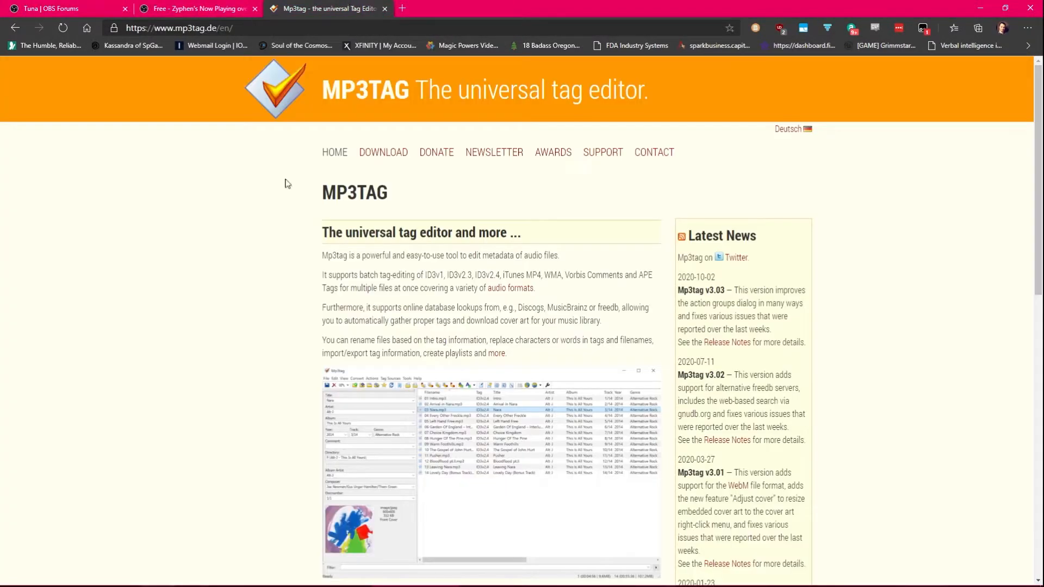
scroll("down", 3)
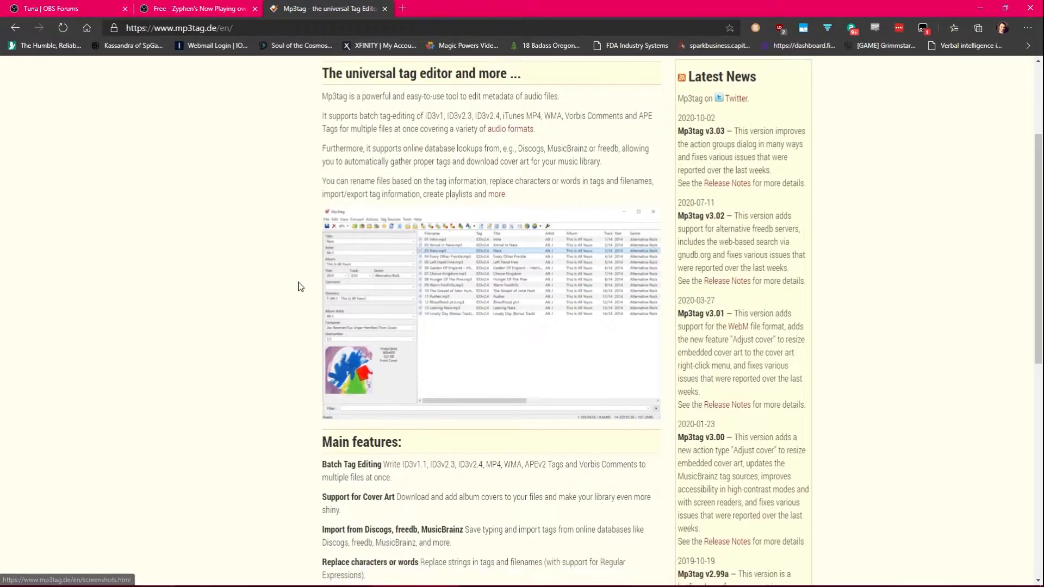
left_click(197, 8)
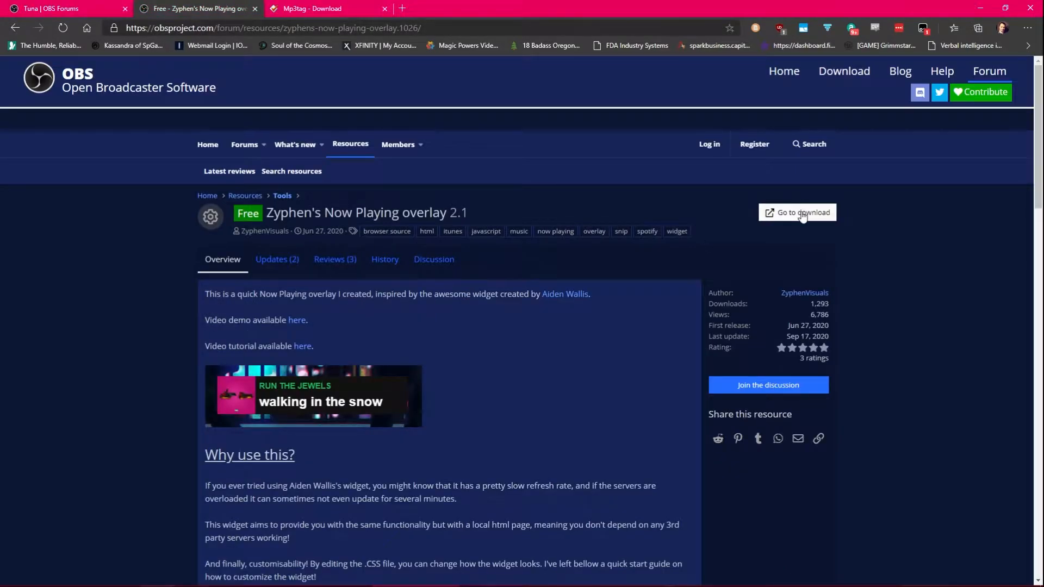
View the overlay's shared Google Drive files, then go back to the Tuna plugin page.
left_click(797, 212)
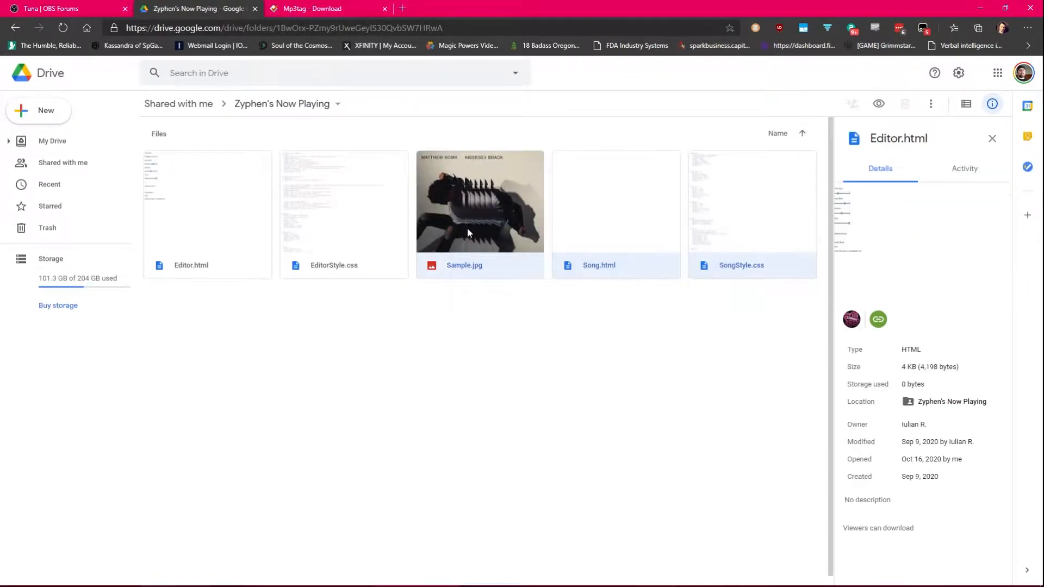
mouse_move(482, 248)
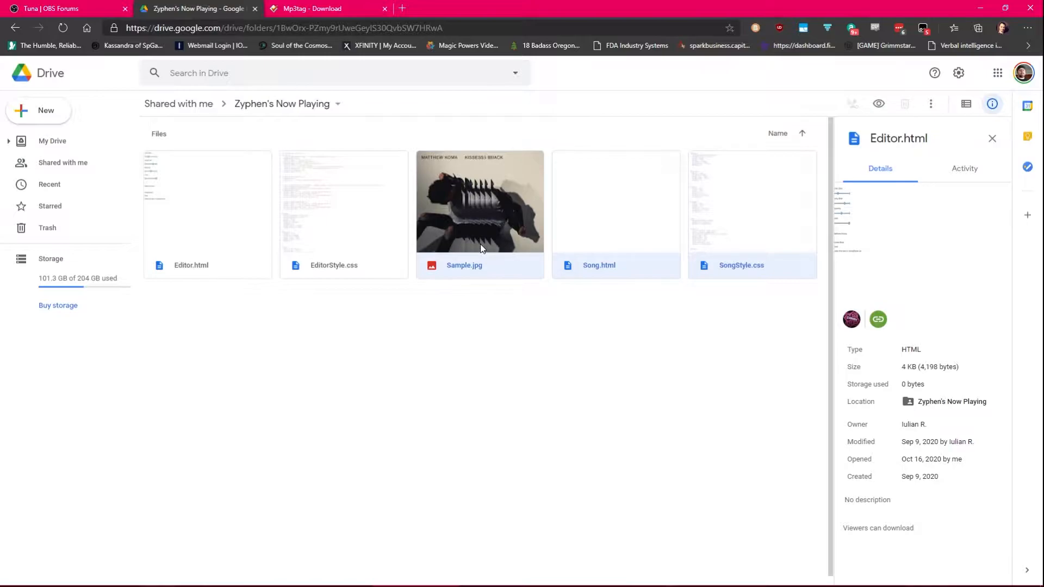
mouse_move(438, 230)
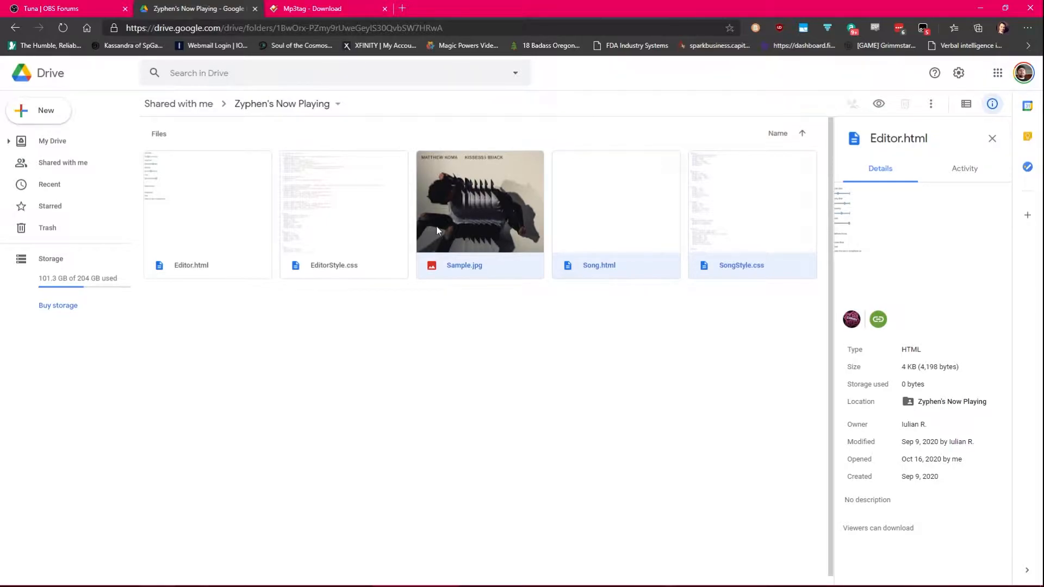
mouse_move(732, 233)
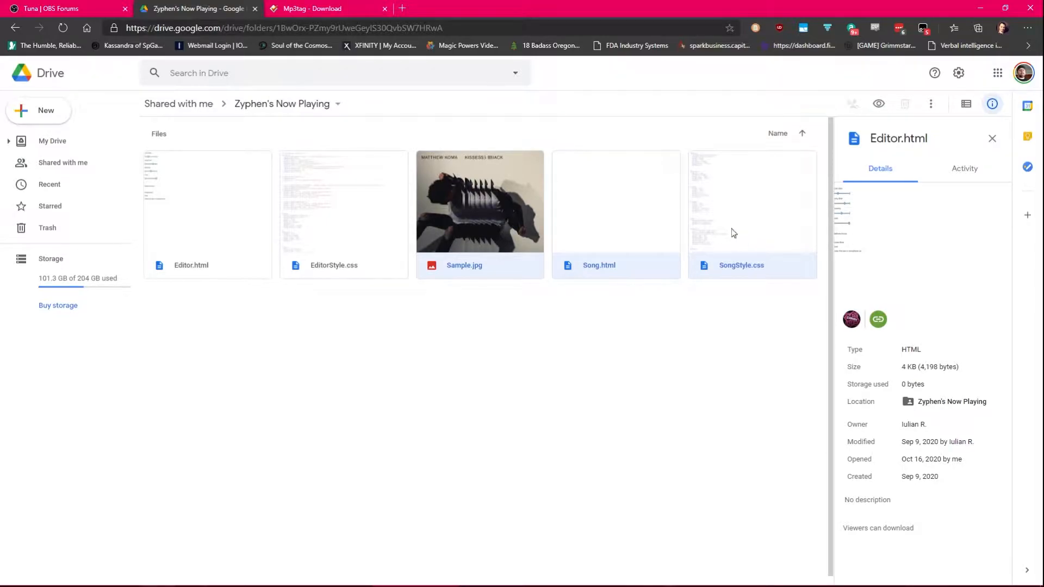
left_click(63, 7)
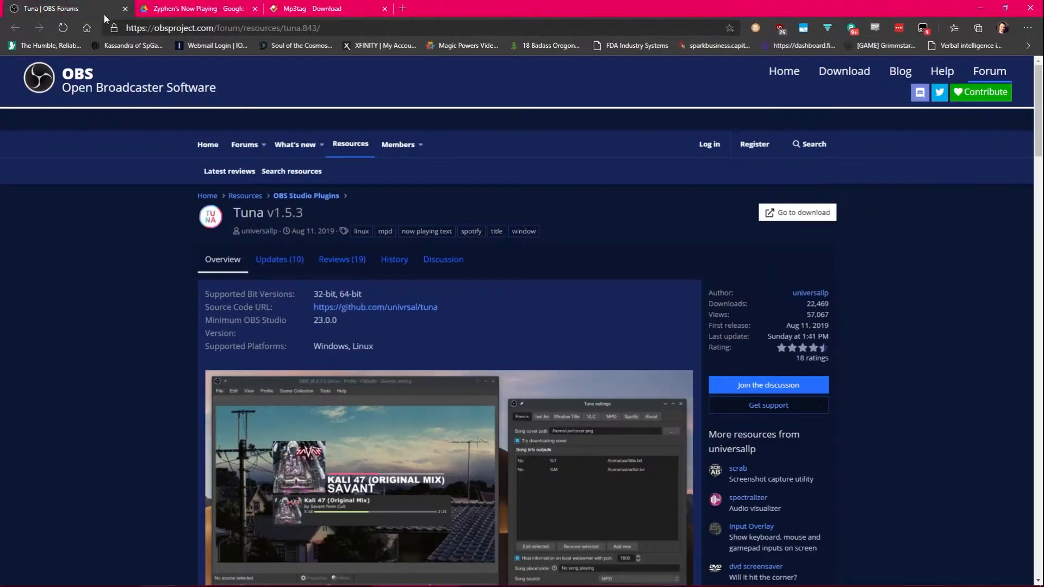
Follow the Tuna download link to its v1.5.3 GitHub release page.
left_click(796, 212)
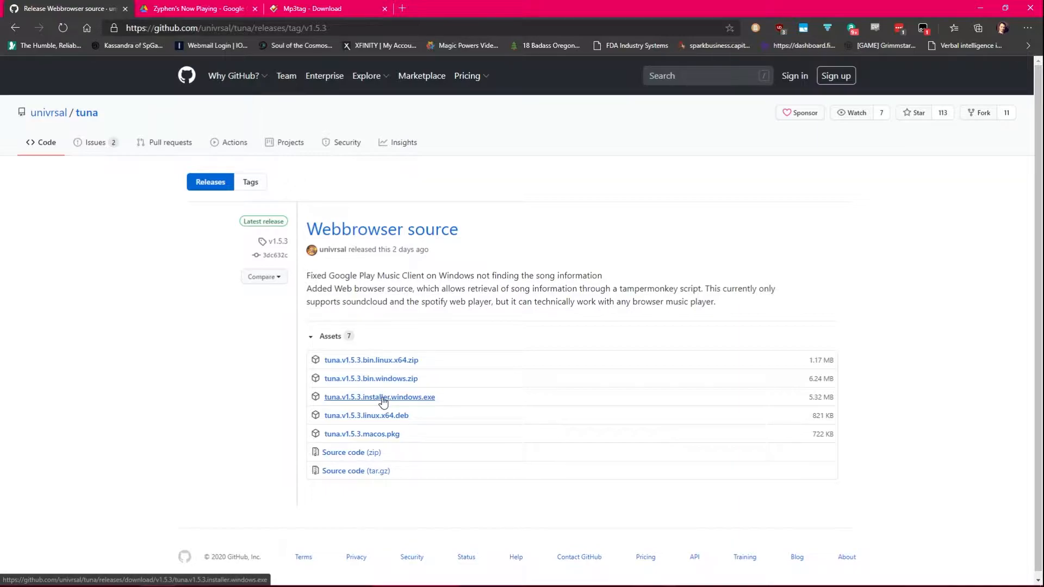
mouse_move(371, 378)
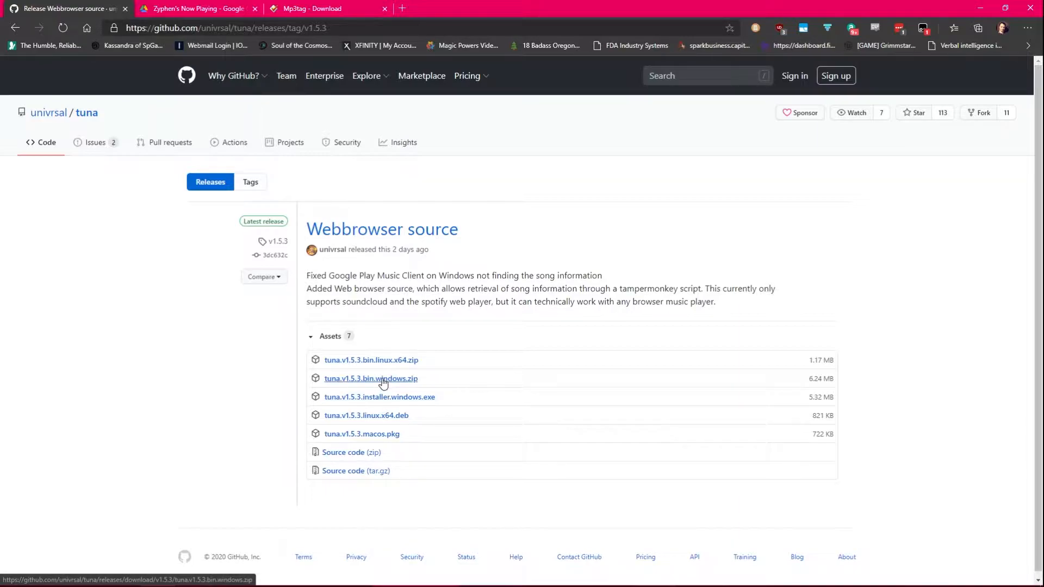
mouse_move(380, 397)
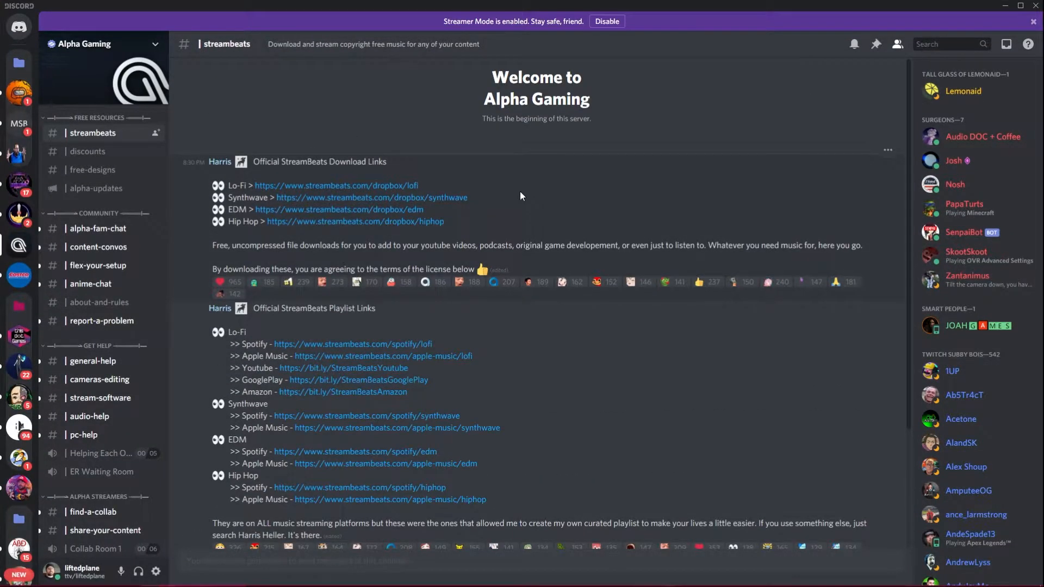
mouse_move(798, 7)
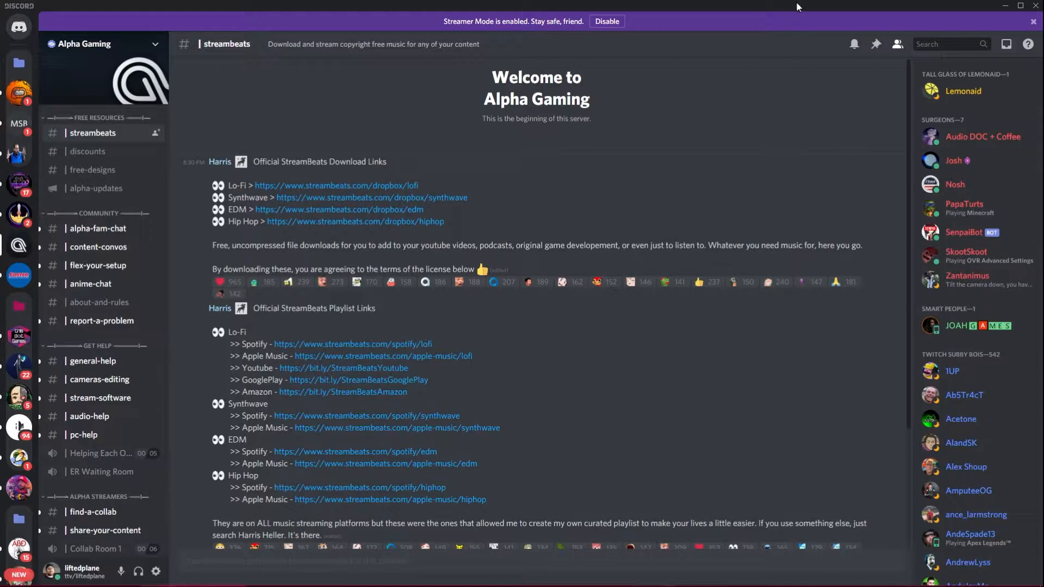
mouse_move(608, 214)
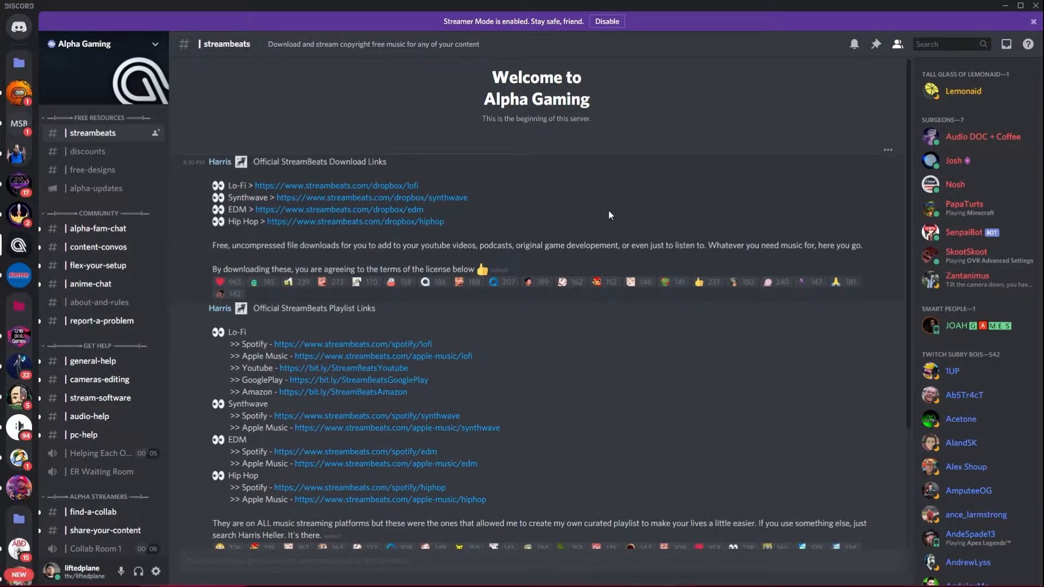
mouse_move(705, 4)
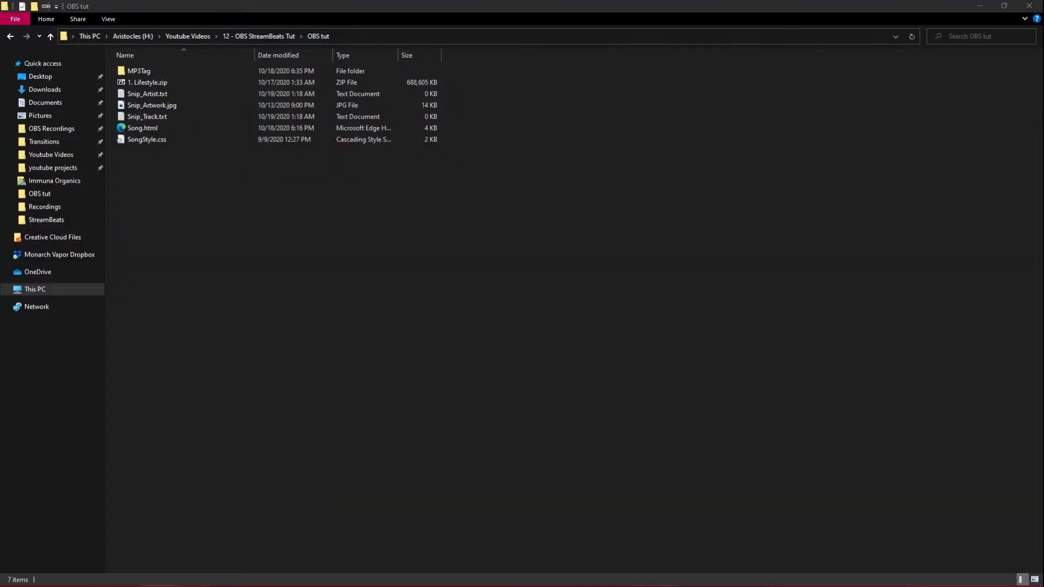
Extract 1. Lifestyle.zip here with 7-Zip and enter the MP3Tag folder.
left_click(140, 71)
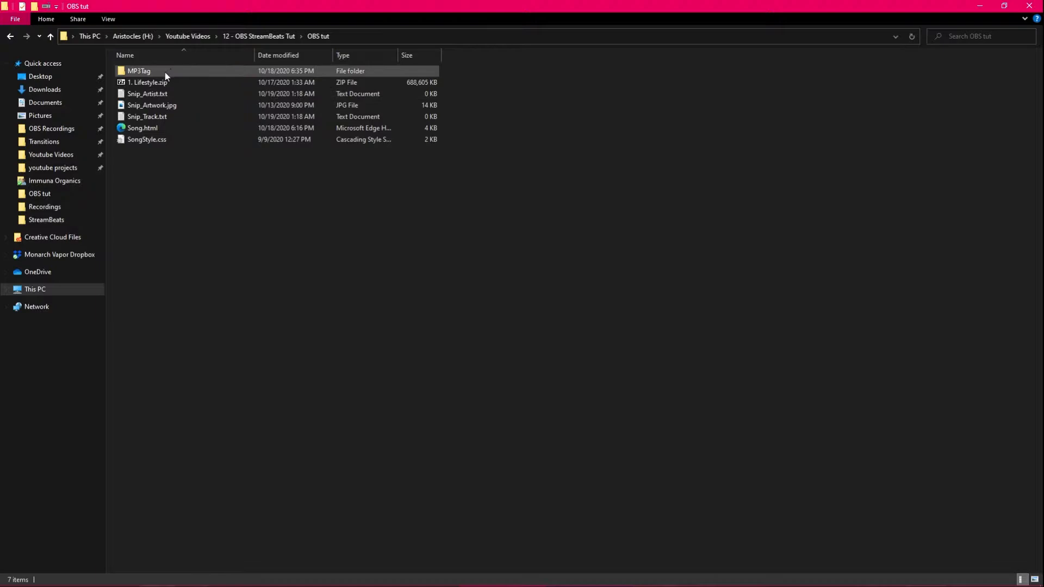
left_click(148, 81)
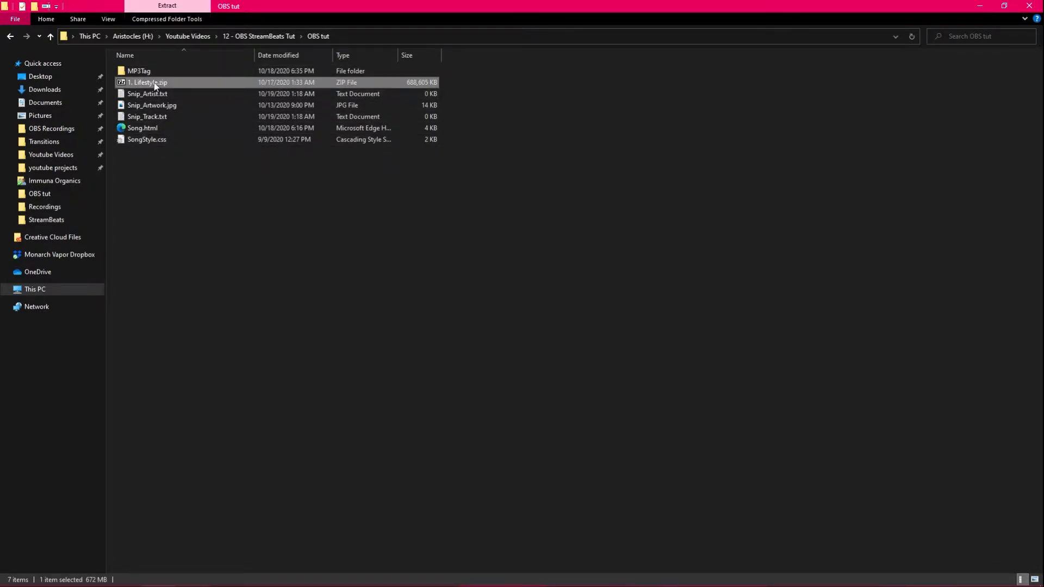
right_click(147, 82)
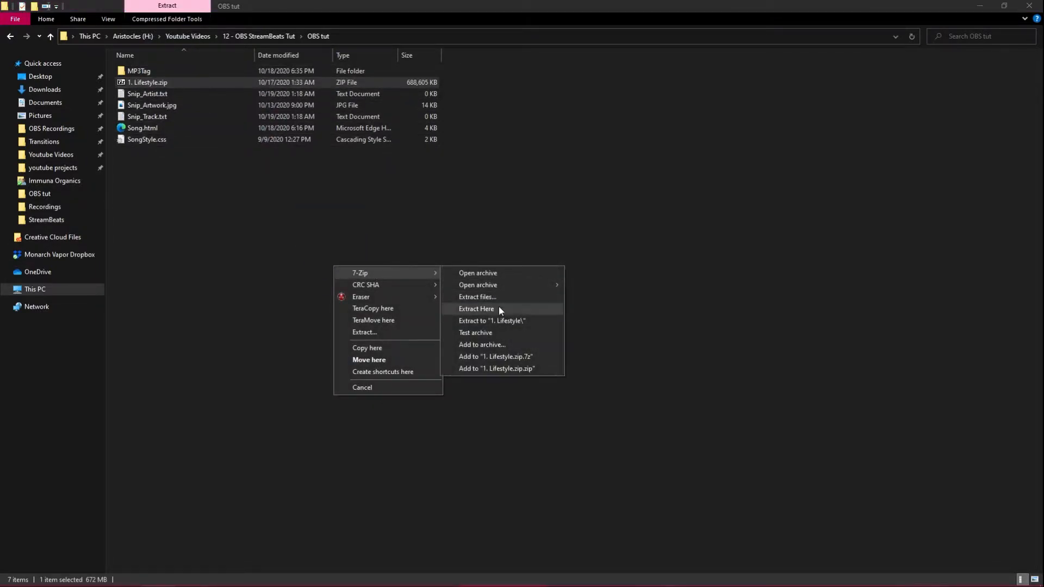
left_click(475, 308)
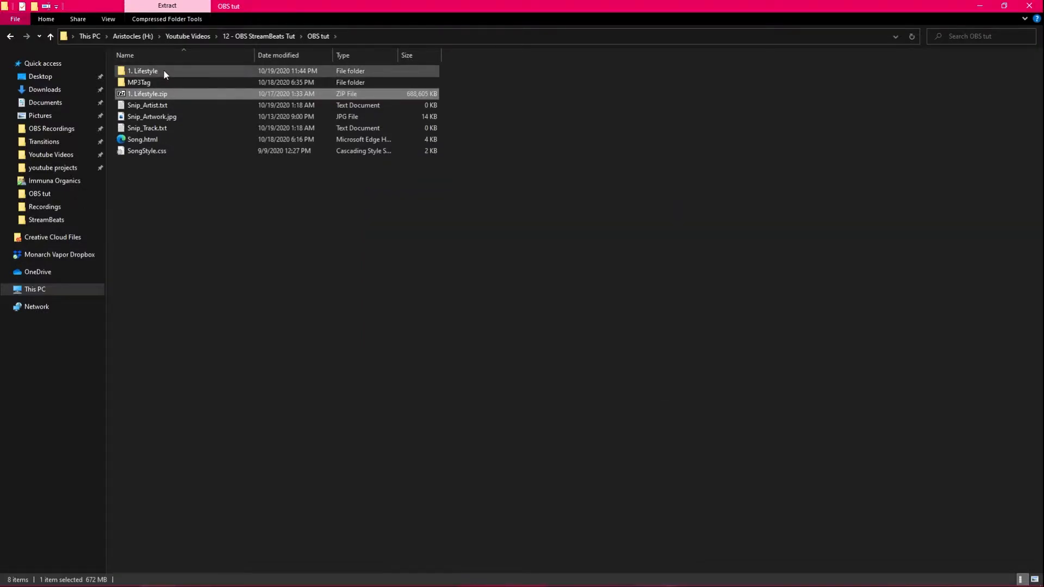
left_click(144, 70)
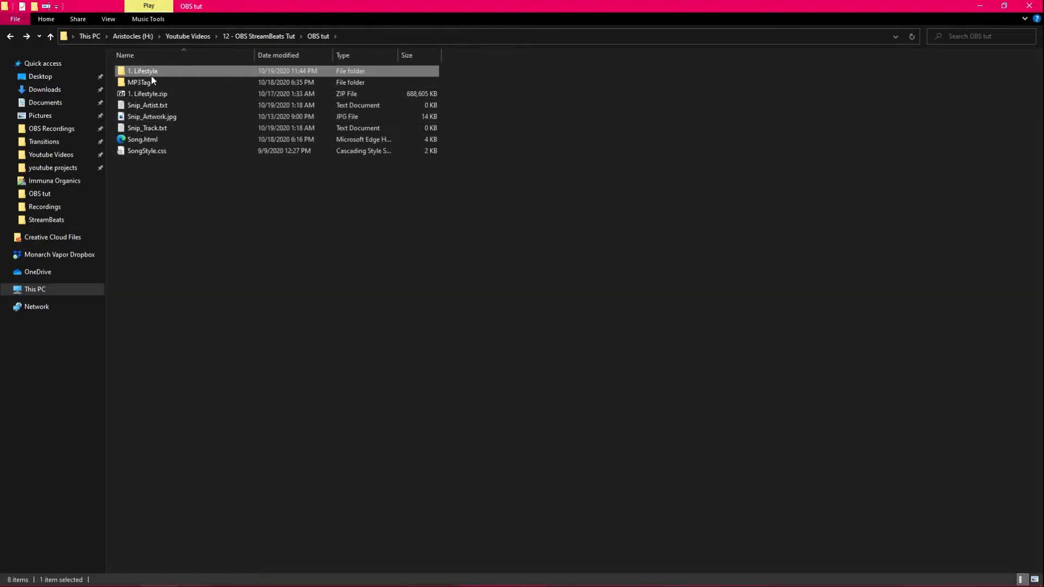
double_click(138, 82)
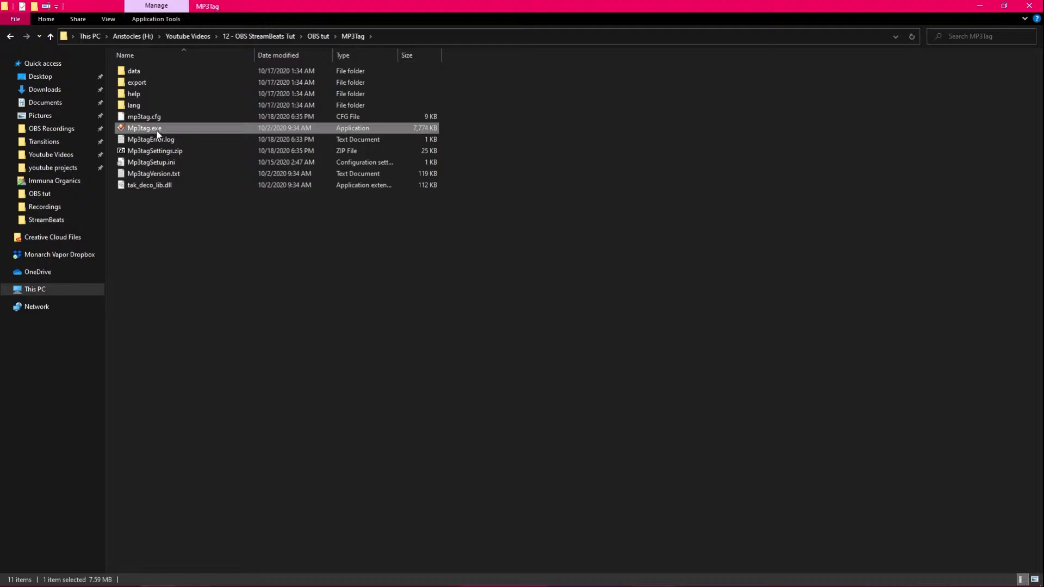
Launch Mp3tag and change its directory to the 1. Lifestyle folder.
double_click(143, 128)
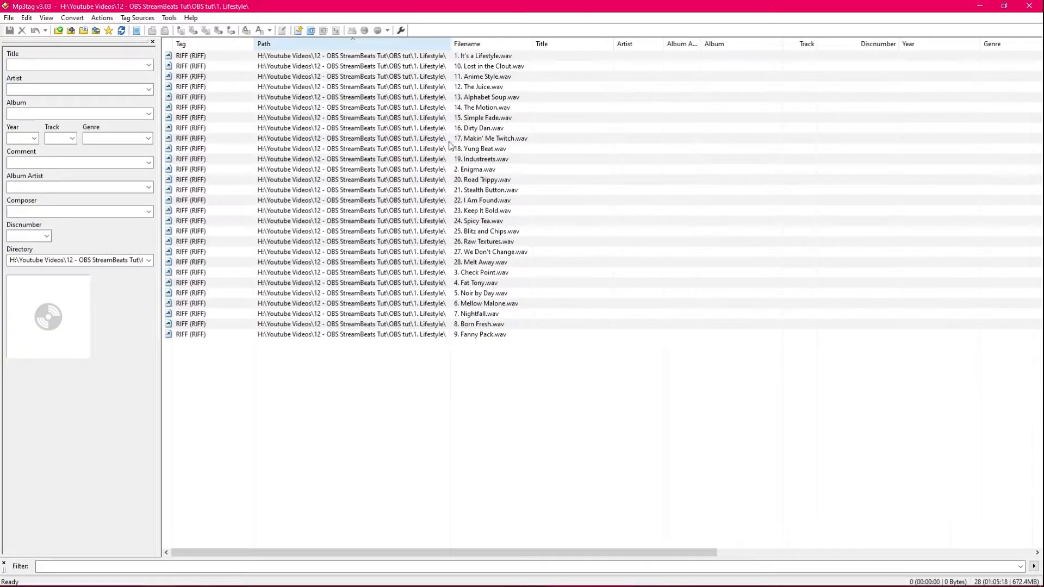
key("ctrl+a")
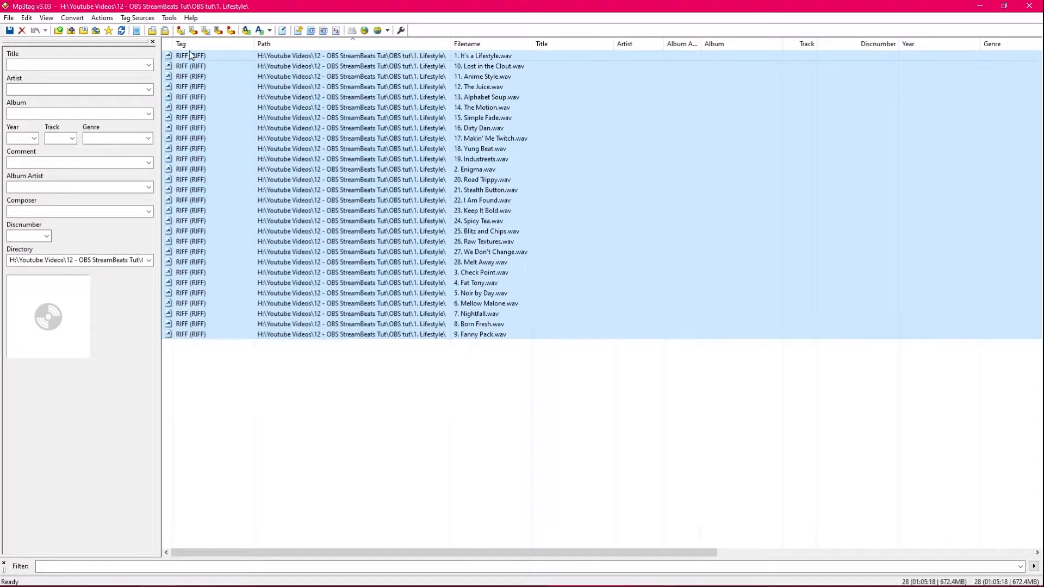
left_click(8, 18)
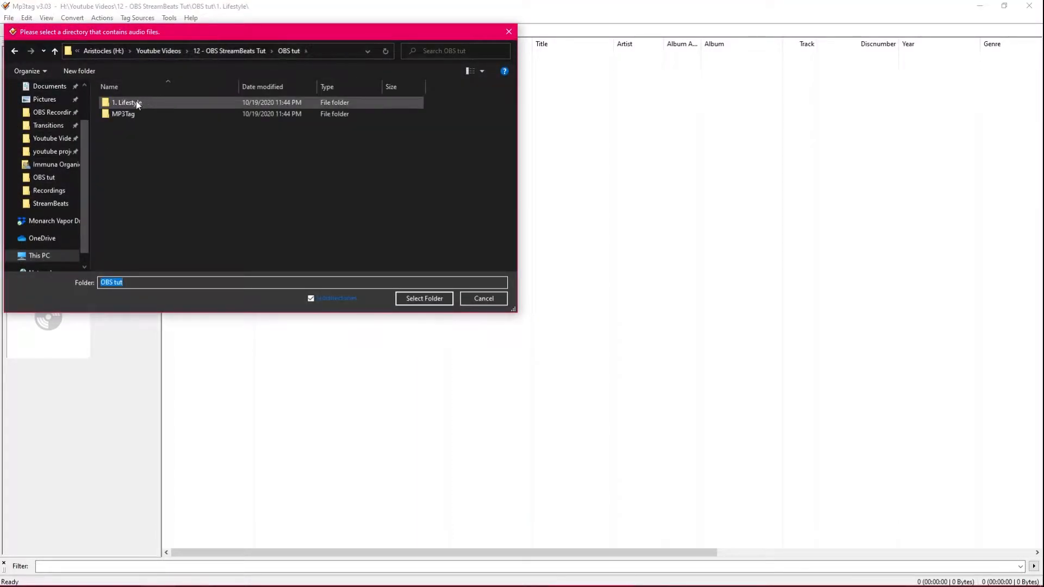
double_click(126, 103)
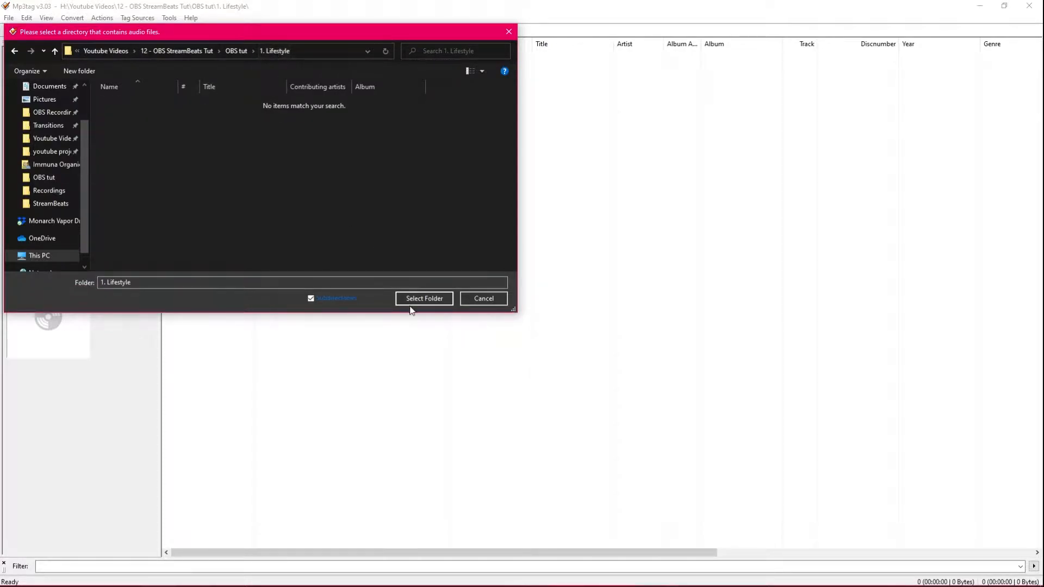
left_click(424, 298)
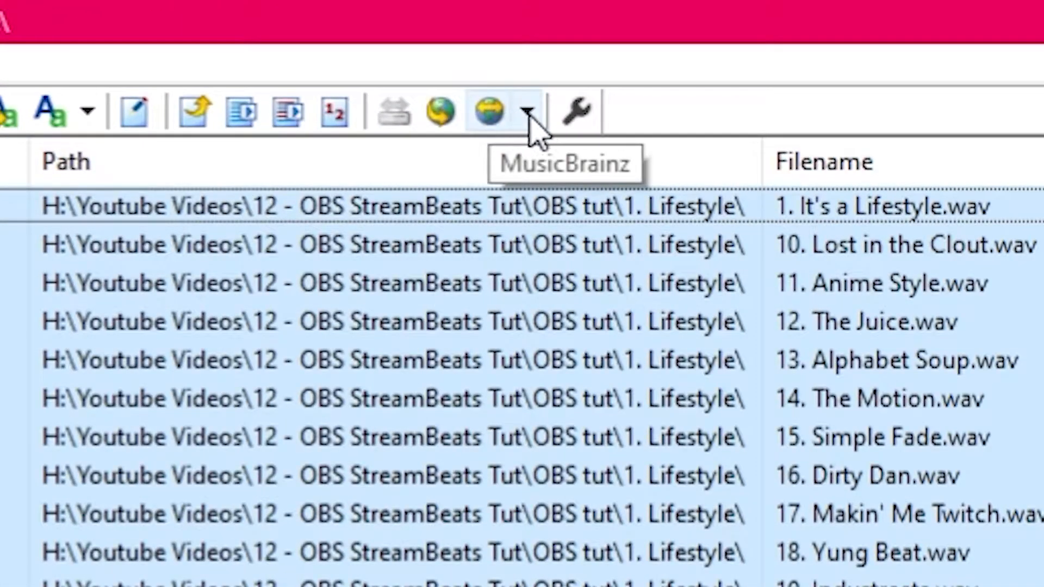
Look up 'harris heller' on MusicBrainz, pick the Lifestyle album and write its tags to all tracks.
left_click(529, 111)
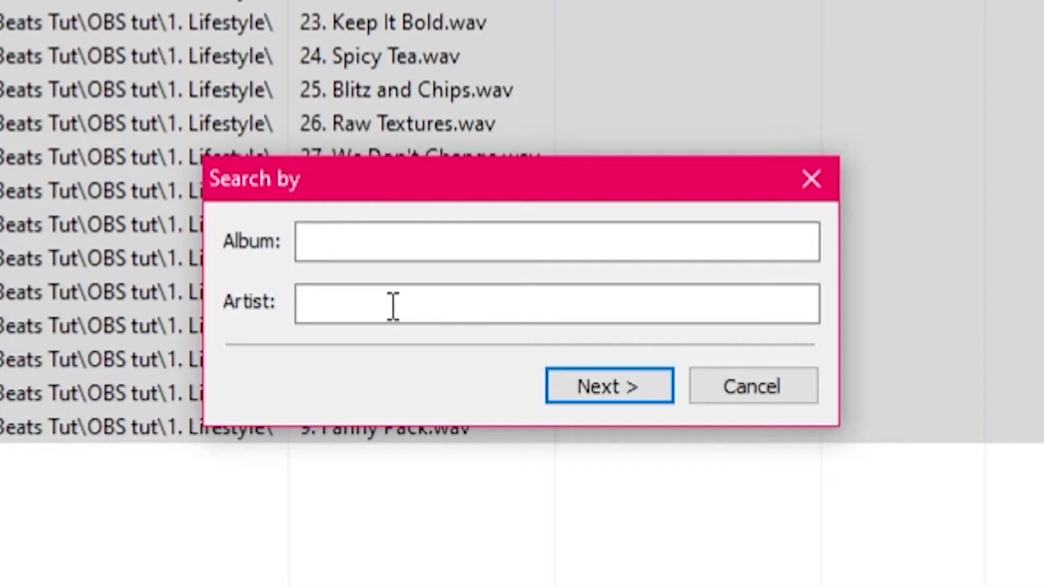
type("harris heller")
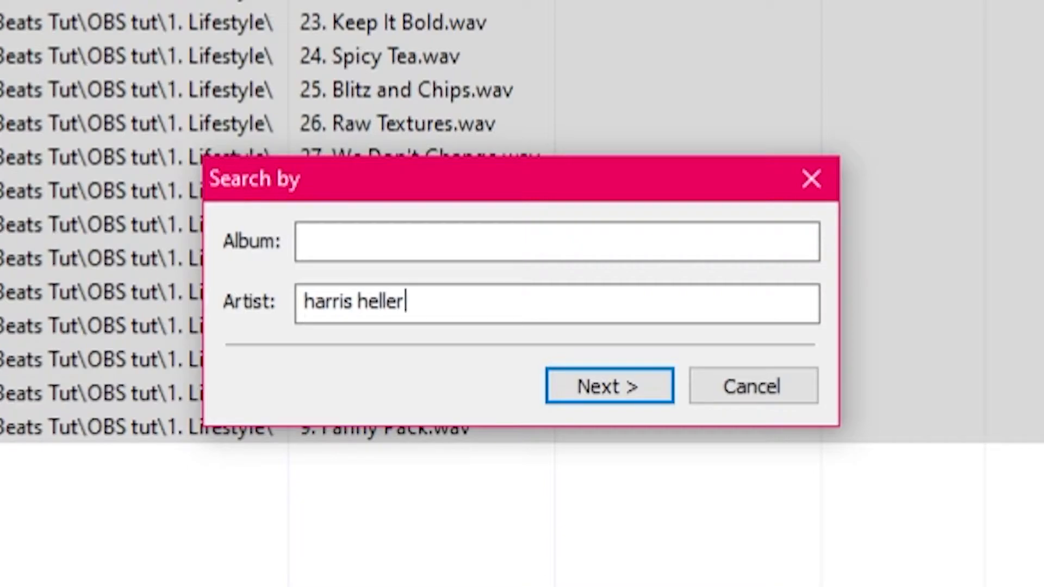
left_click(608, 385)
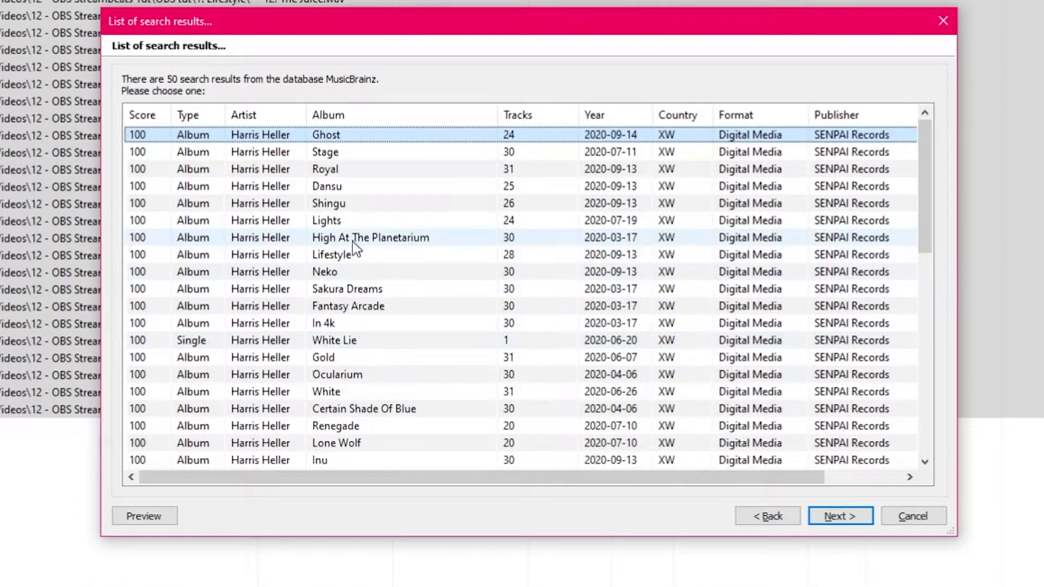
left_click(331, 255)
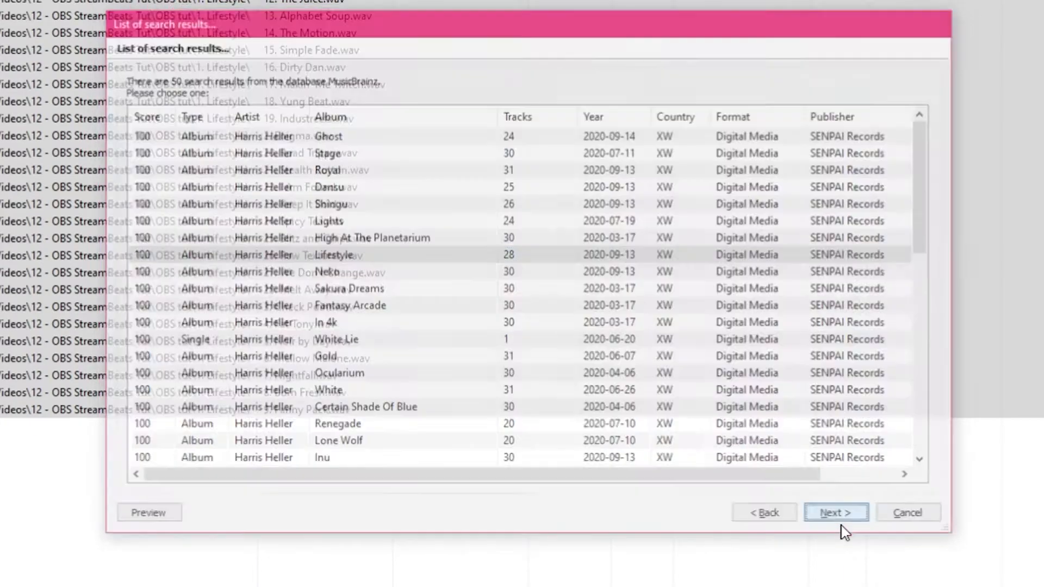
left_click(835, 512)
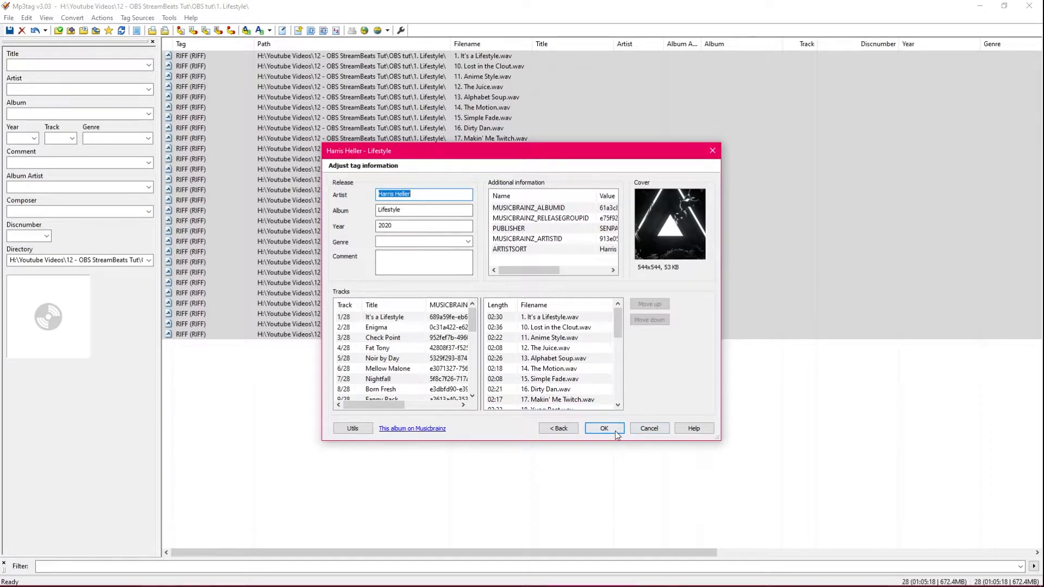
left_click(604, 428)
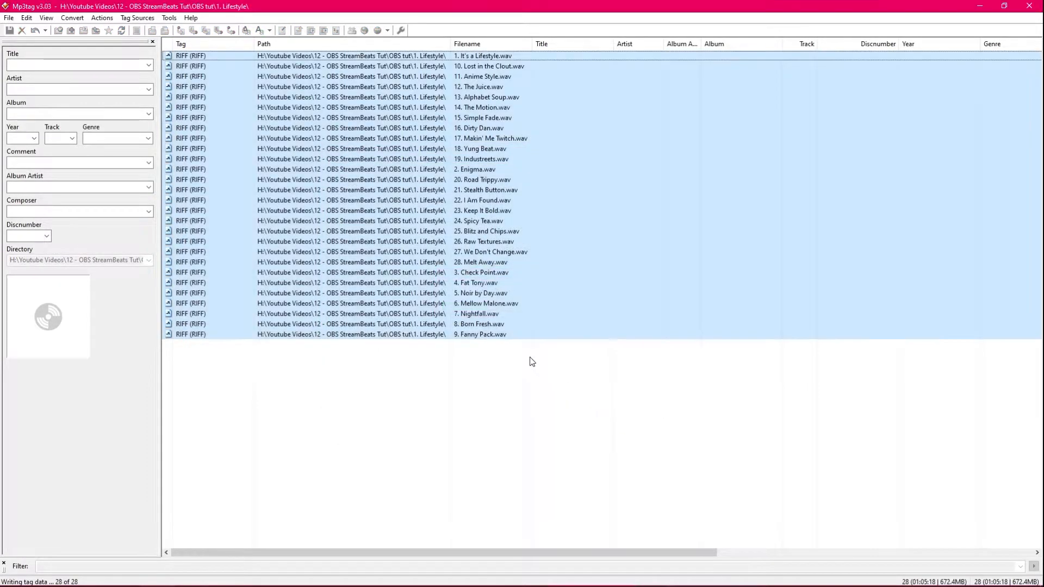
left_click(9, 17)
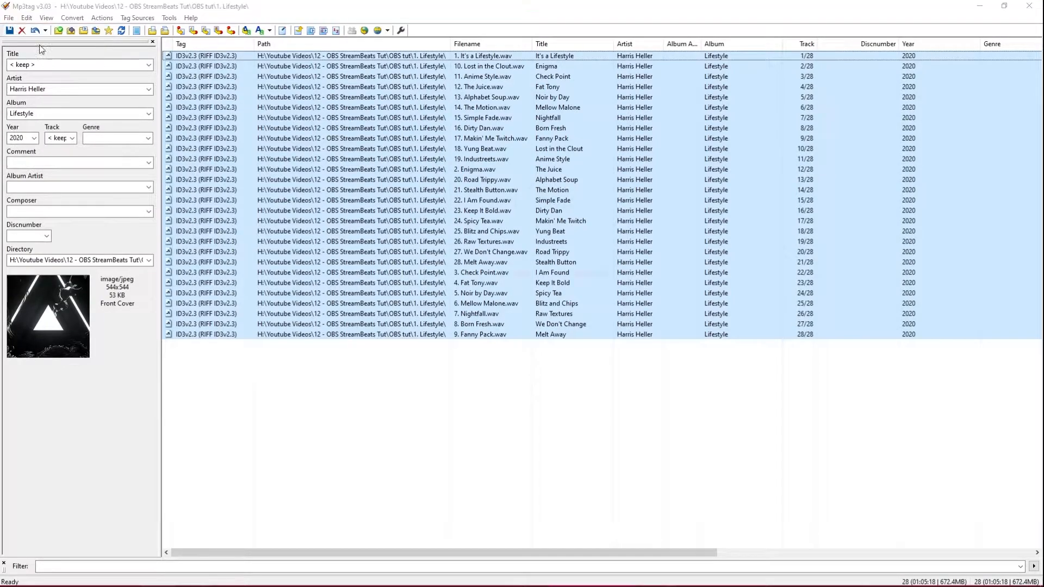
left_click(10, 31)
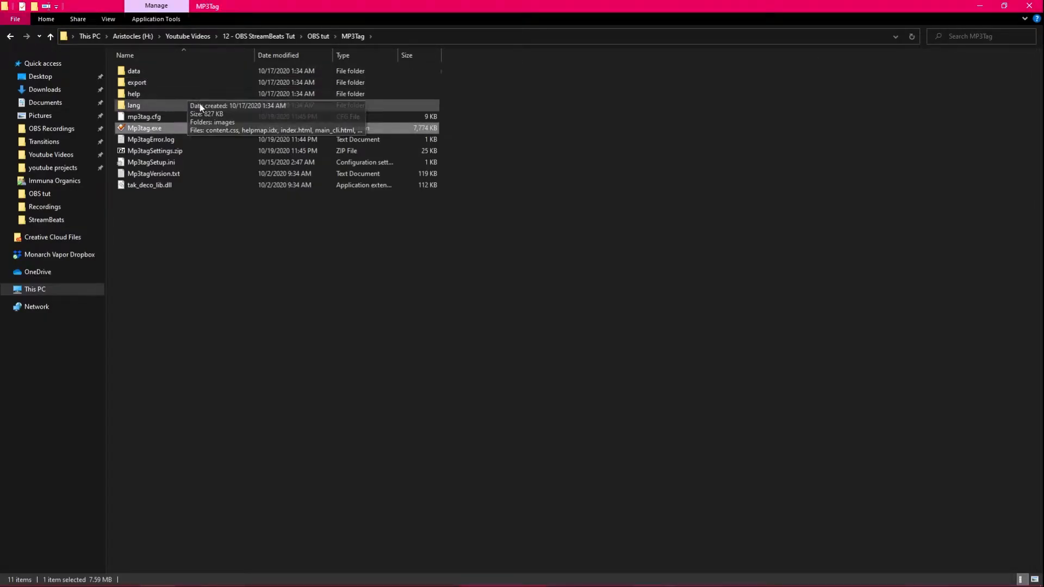
mouse_move(193, 143)
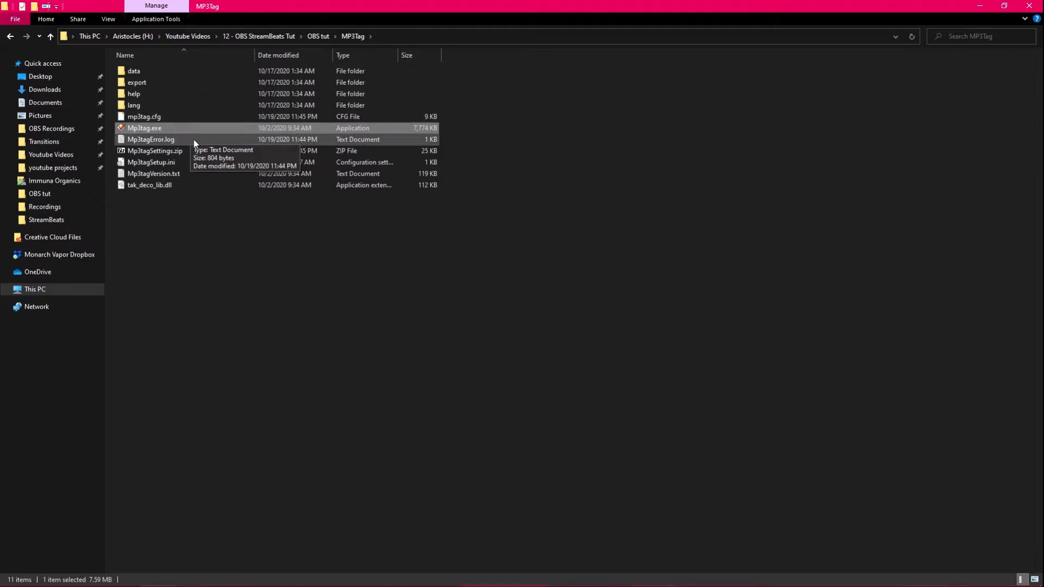
mouse_move(185, 132)
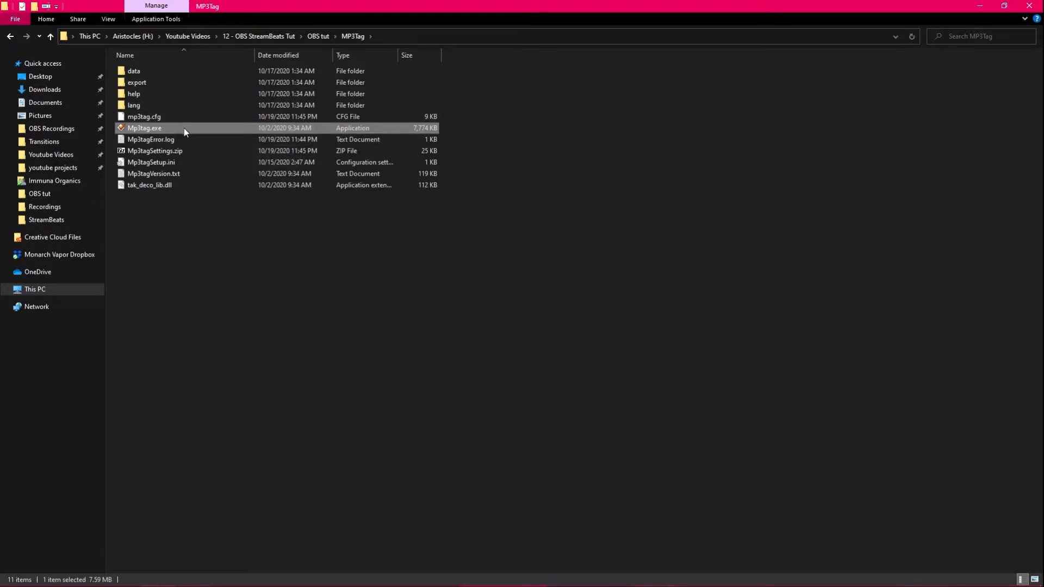
mouse_move(260, 170)
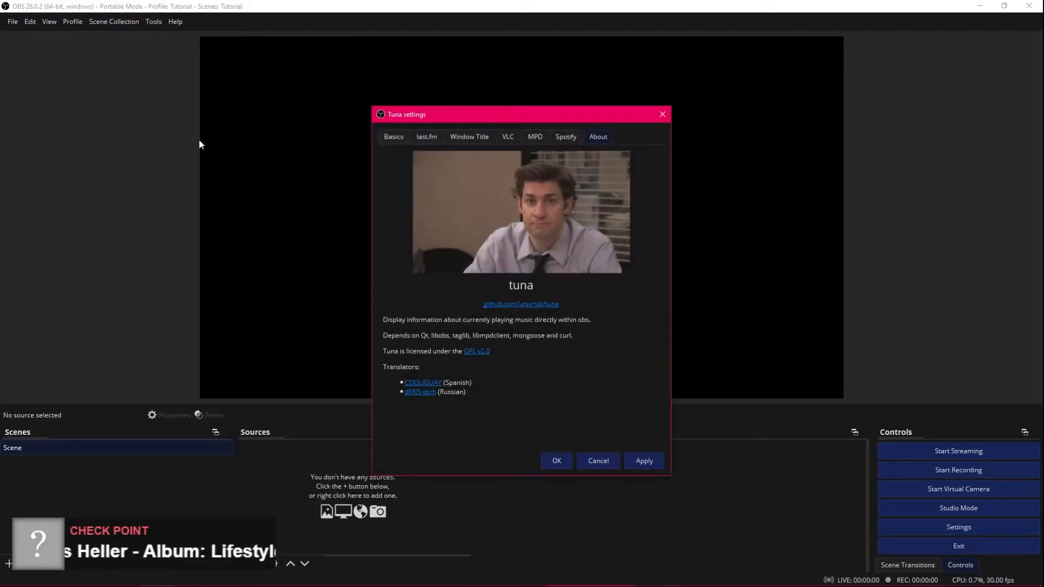
Point Tuna's cover path to Snip_Artwork.jpg in OBS tut, replacing the existing file.
left_click(508, 137)
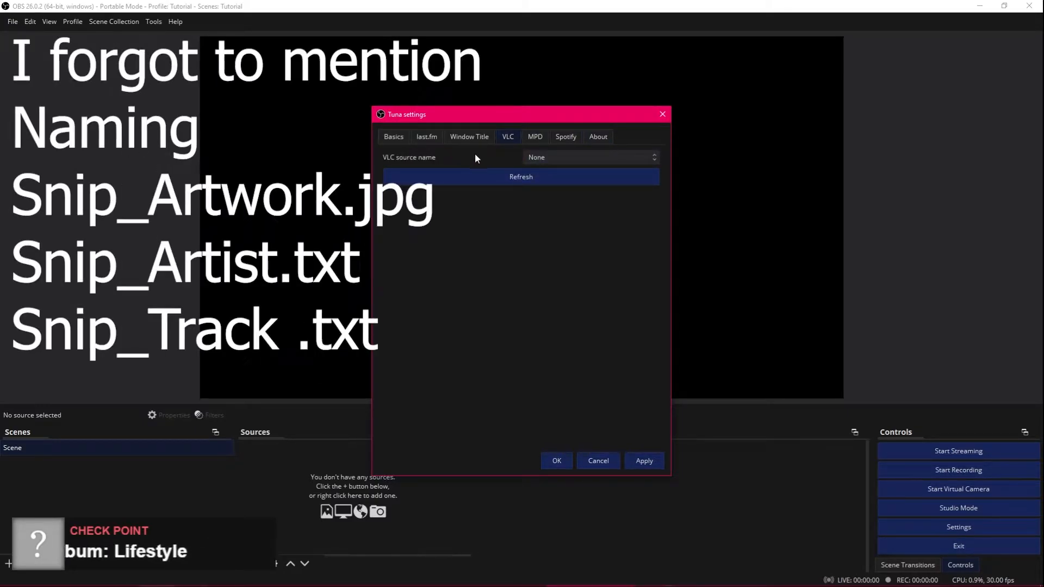
left_click(393, 137)
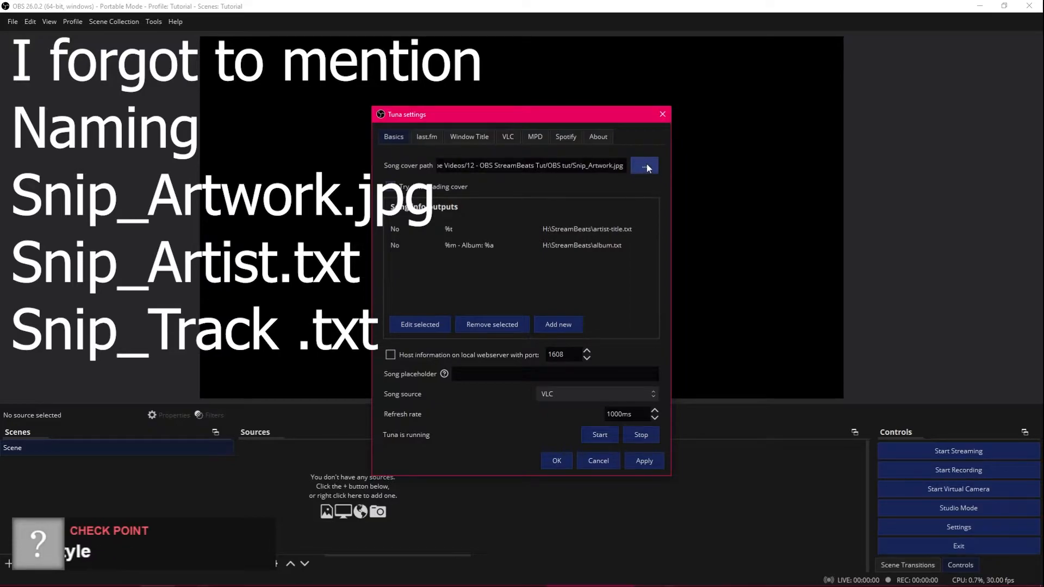
left_click(643, 166)
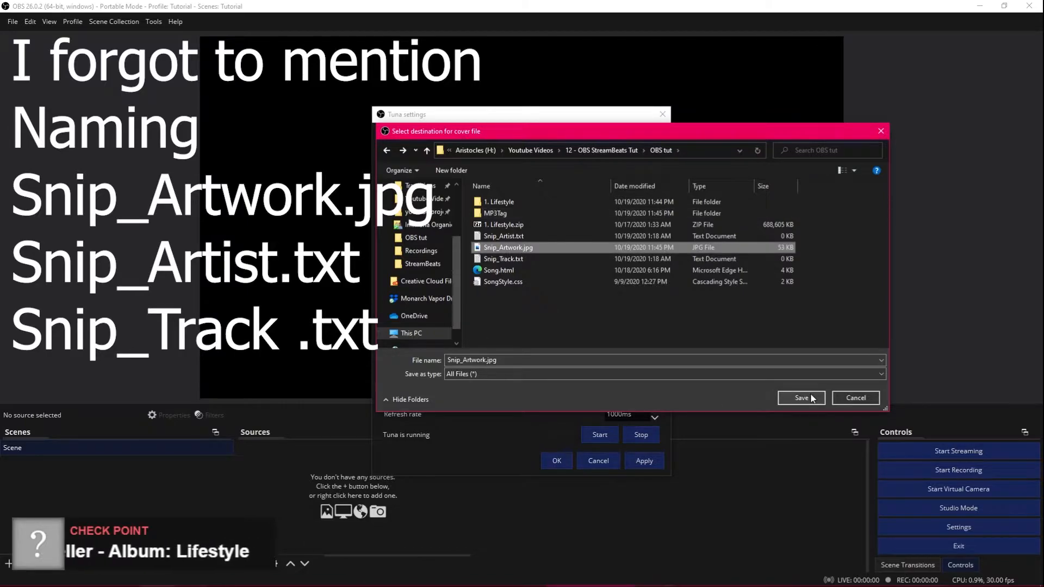
left_click(802, 398)
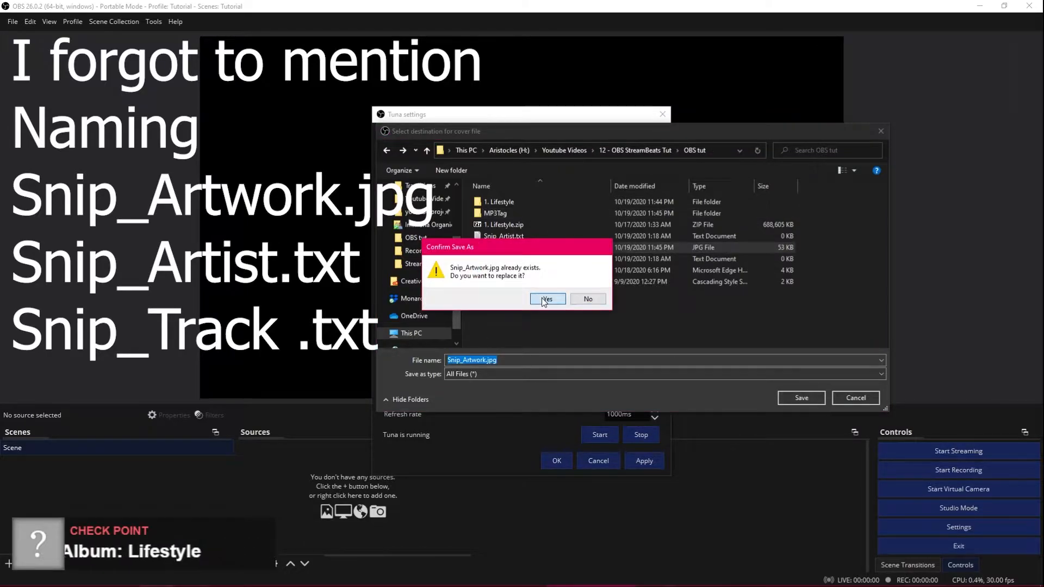
left_click(546, 298)
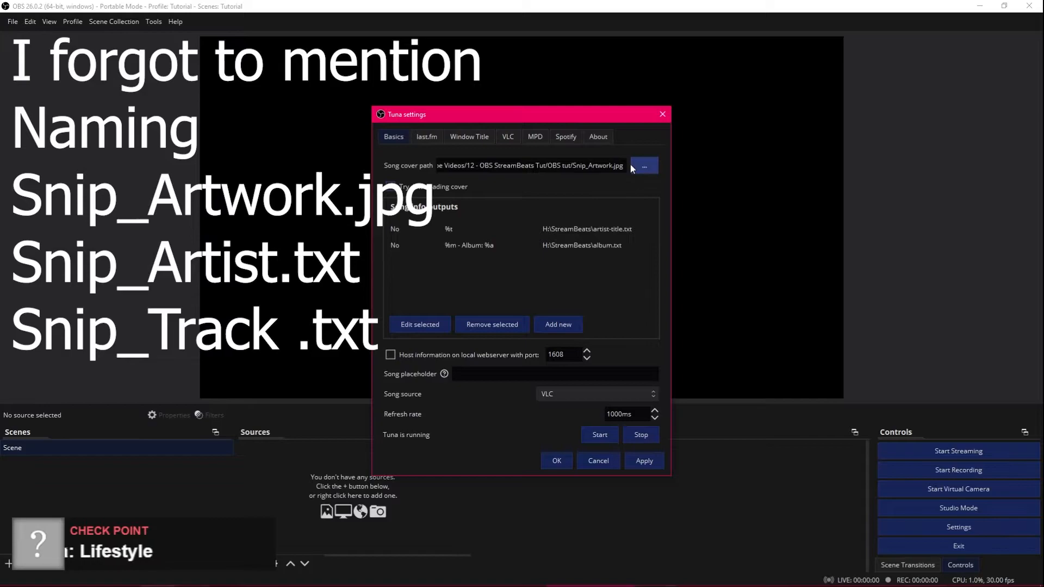
left_click(468, 229)
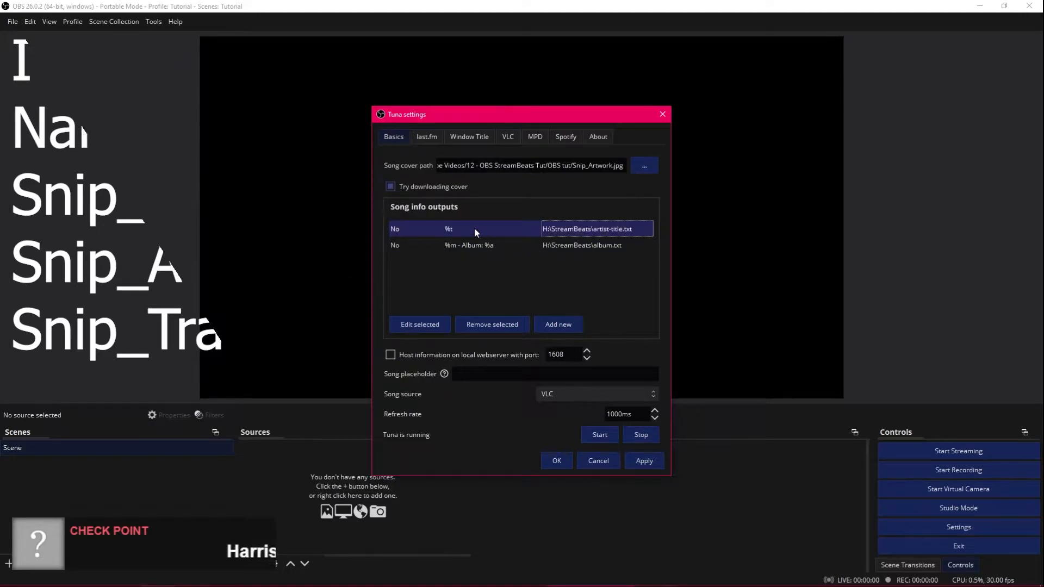
Replace the default song output with one writing to Snip_Artist.txt in OBS tut.
left_click(492, 324)
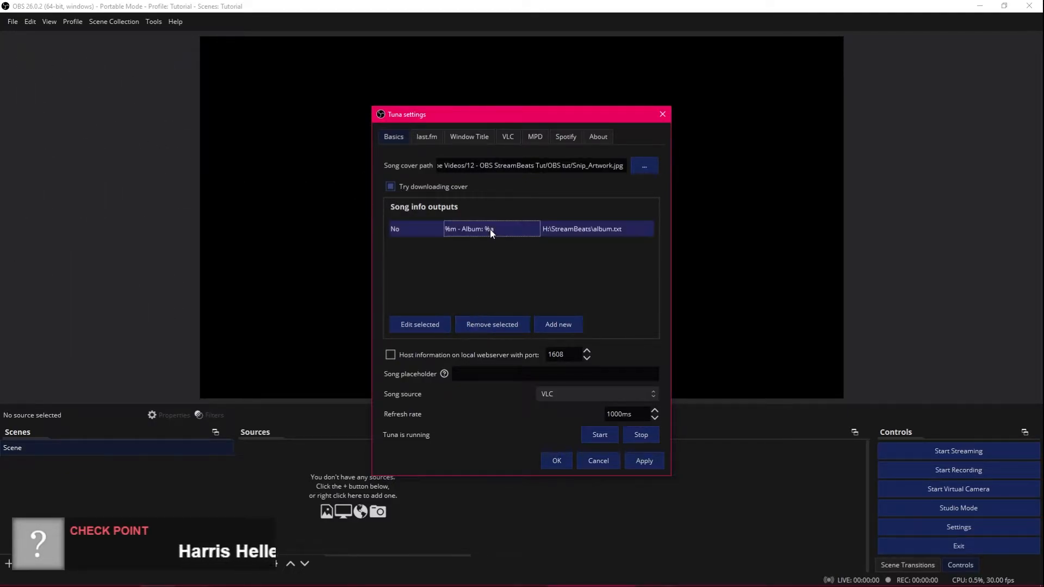
left_click(420, 324)
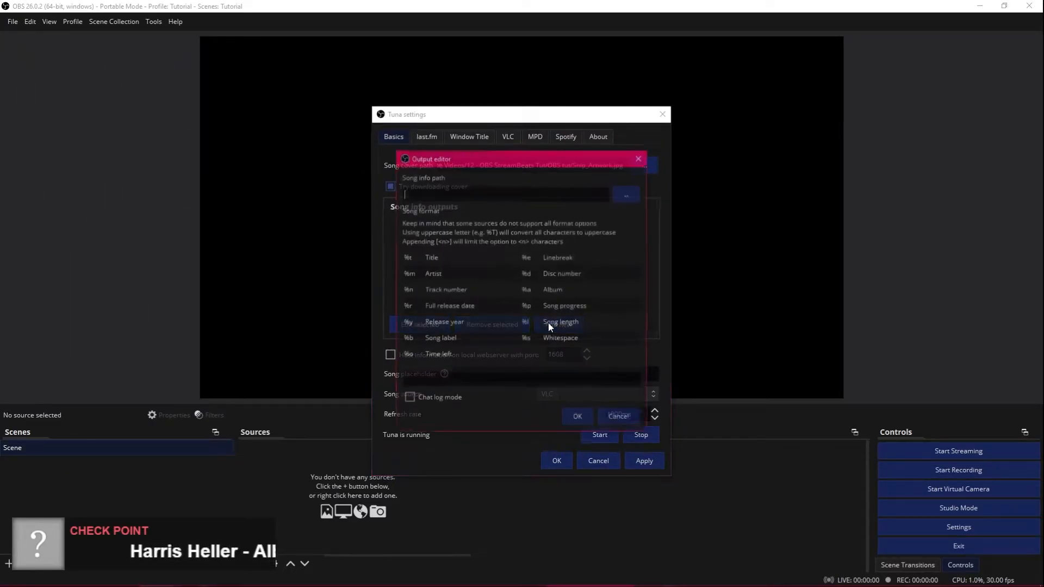
left_click(626, 193)
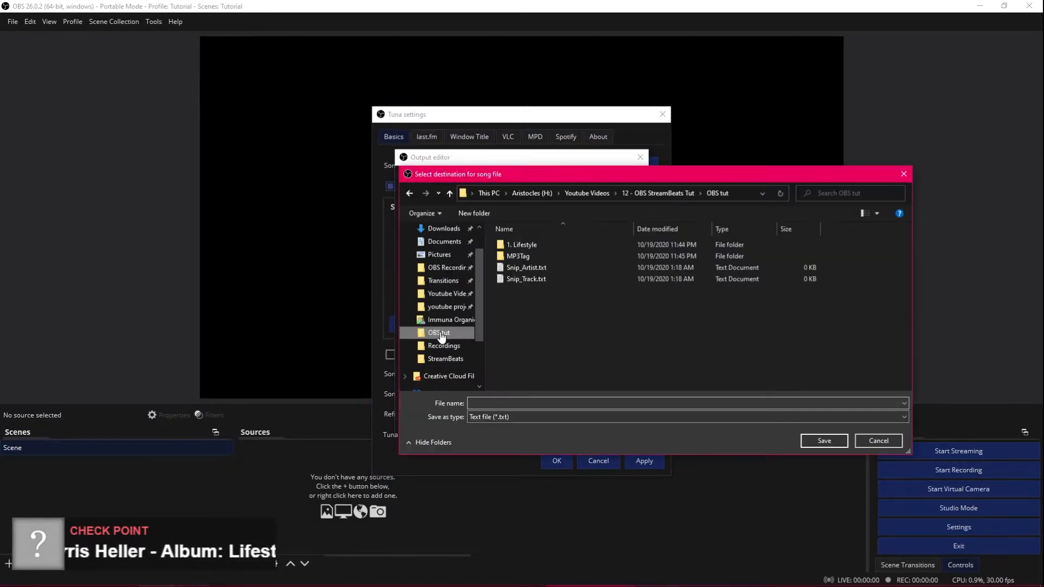
left_click(526, 268)
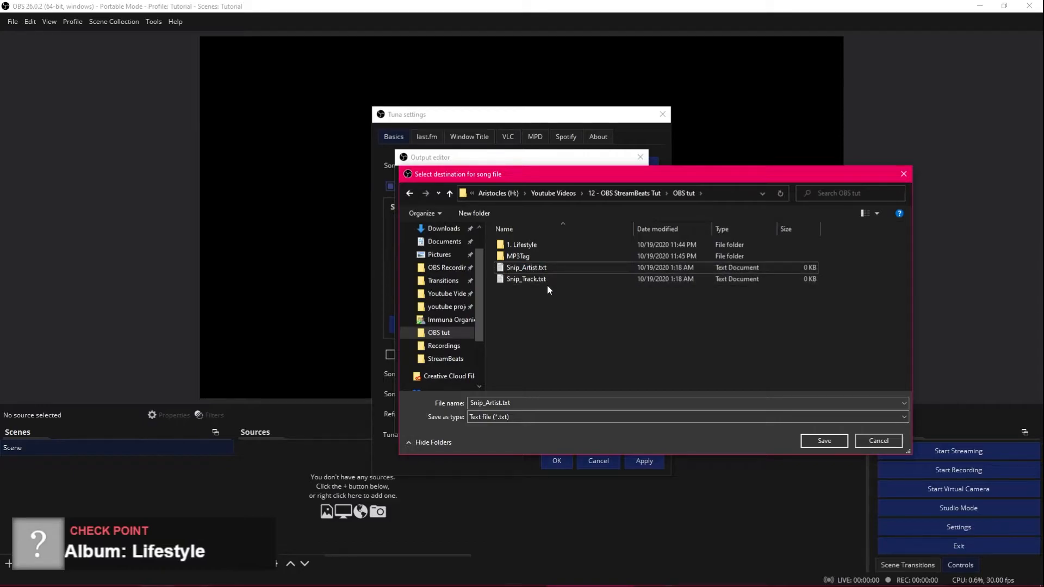
left_click(527, 279)
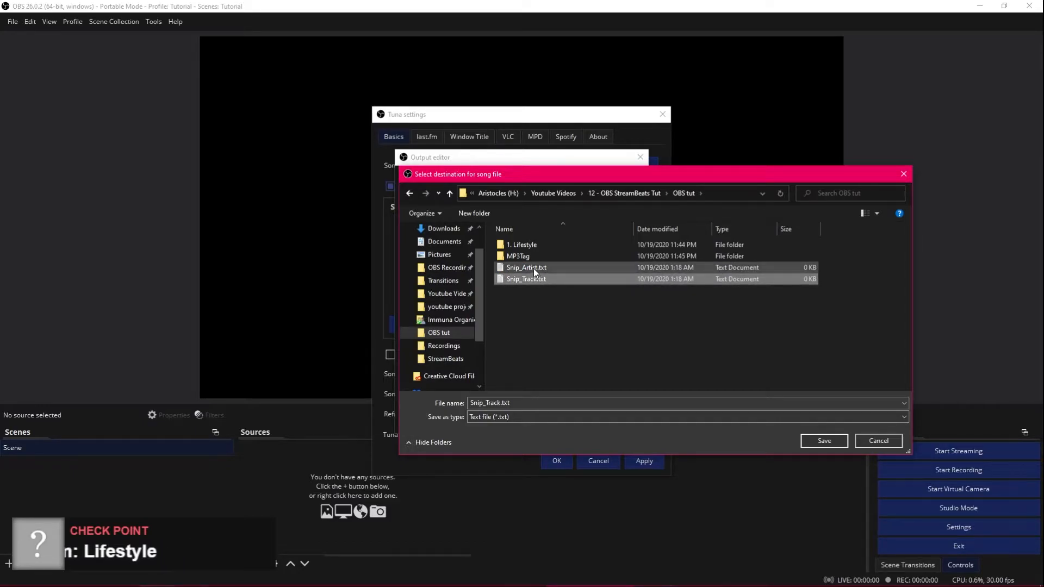
left_click(823, 441)
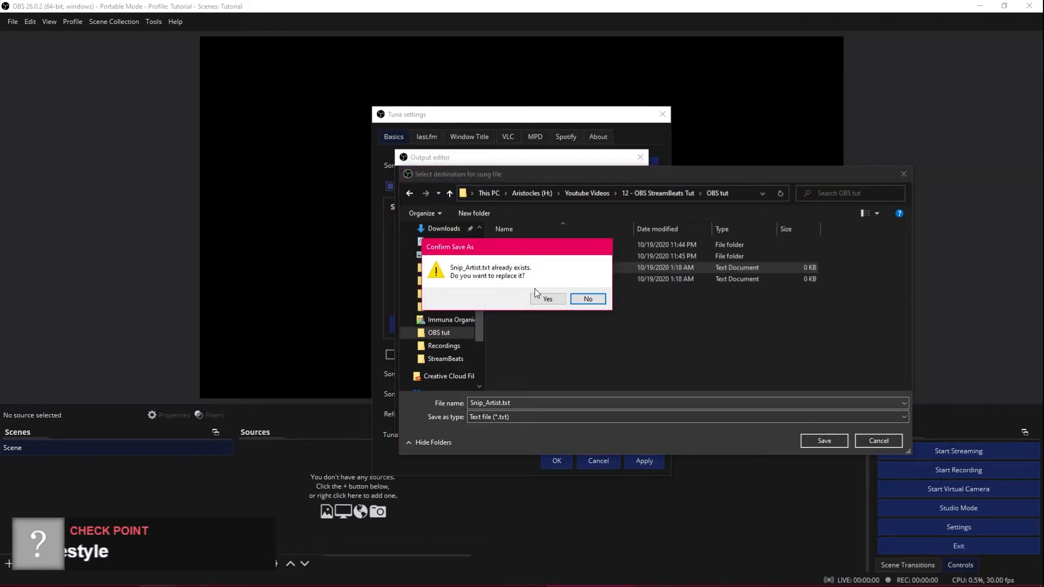
left_click(547, 298)
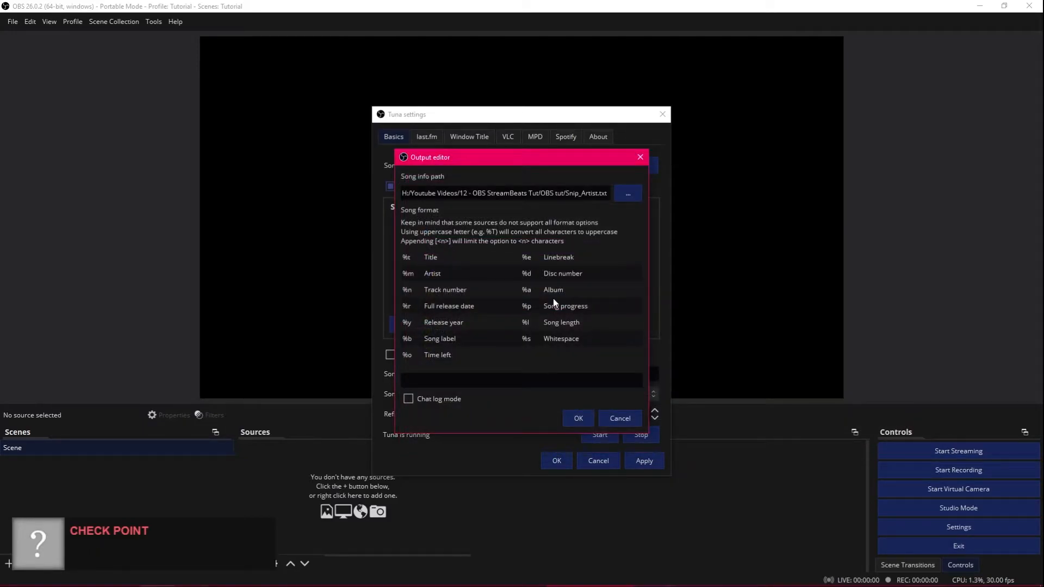
Enter %a - Album:%m as the Snip_Artist.txt song format.
left_click(520, 379)
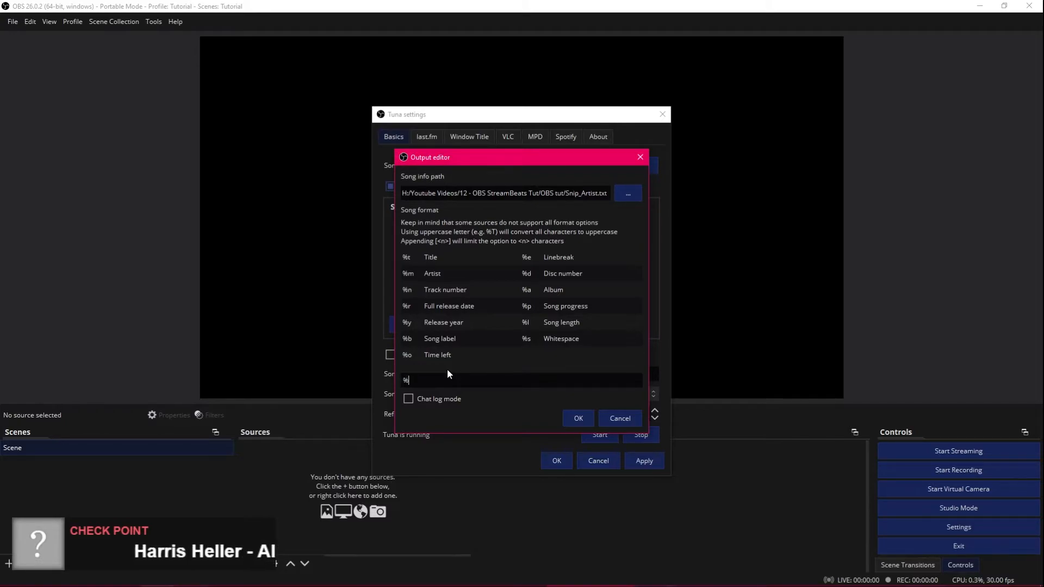
type("%a")
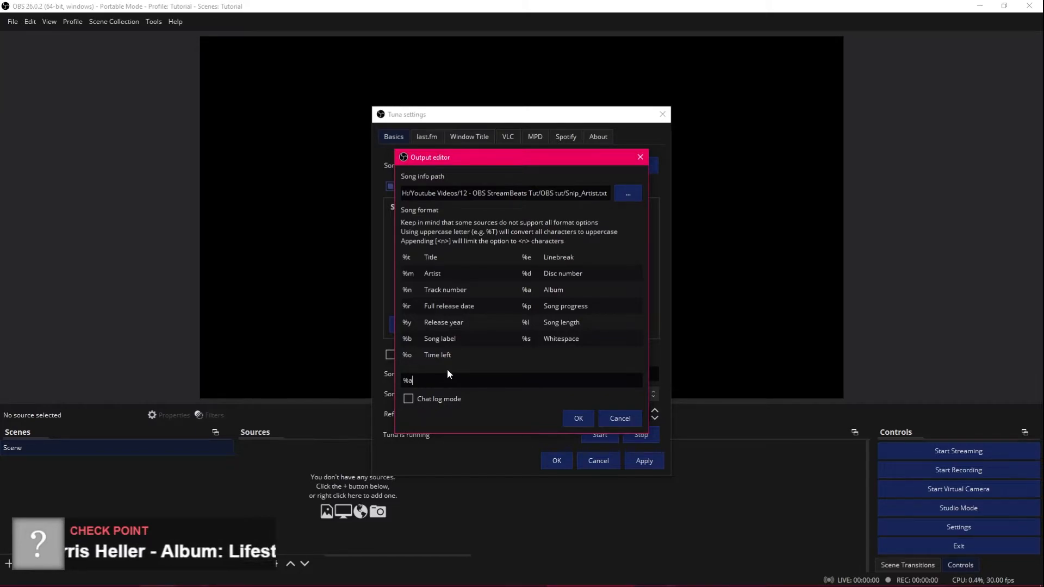
type("- Album:")
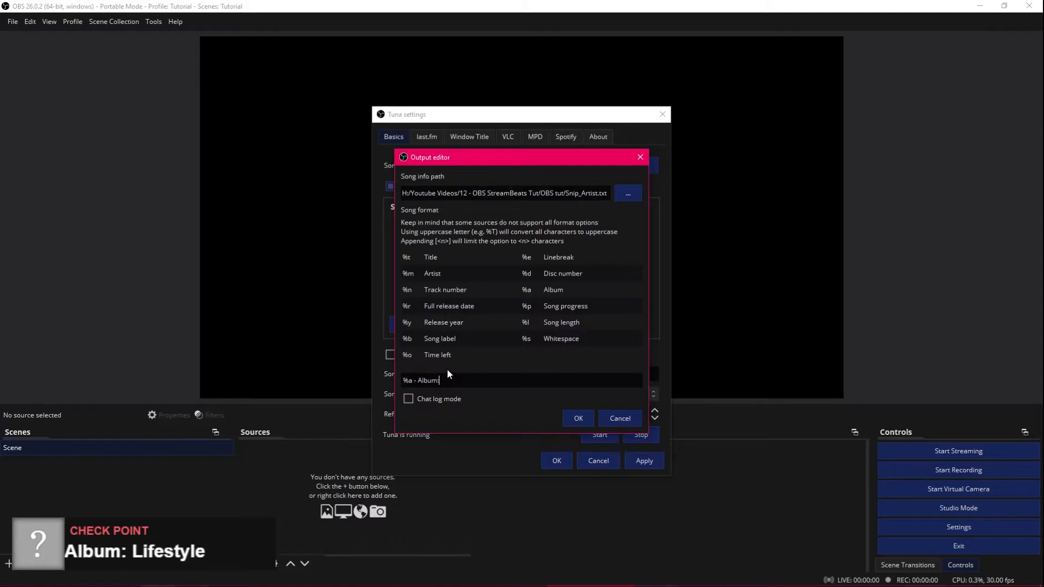
type("%")
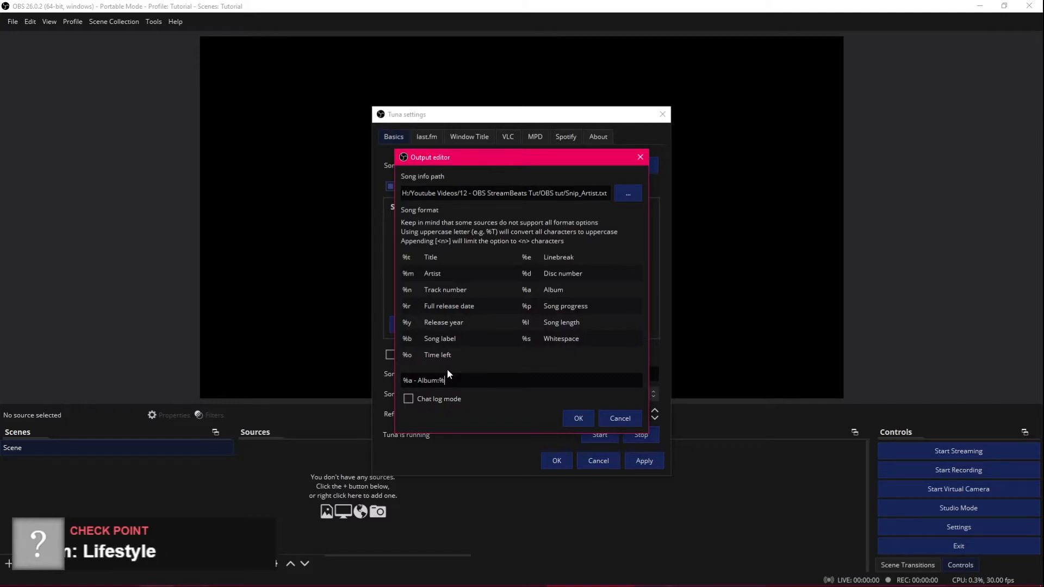
type("m")
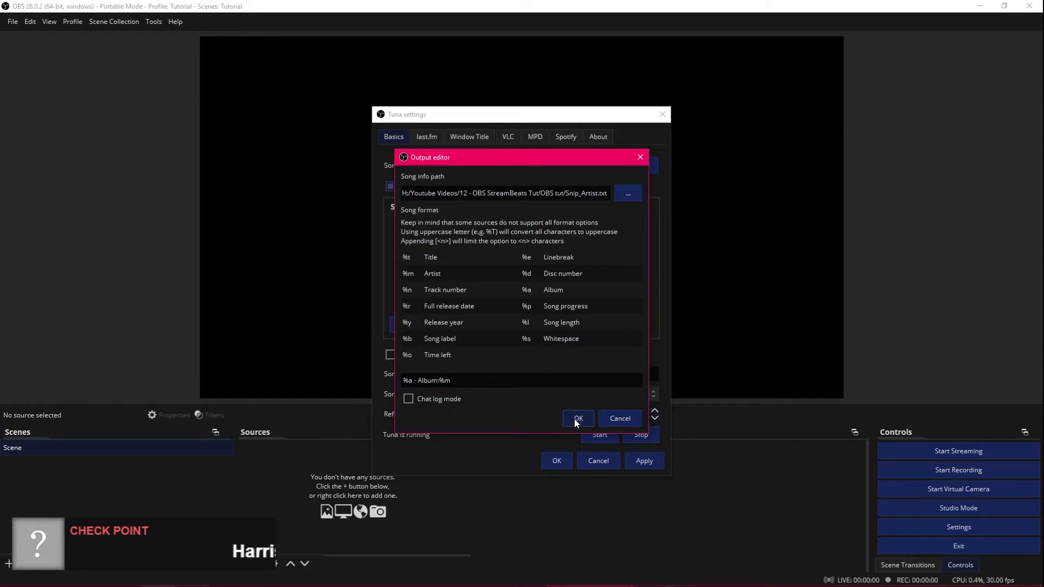
Save that output and add a Snip_Track.txt output with format %t.
left_click(578, 417)
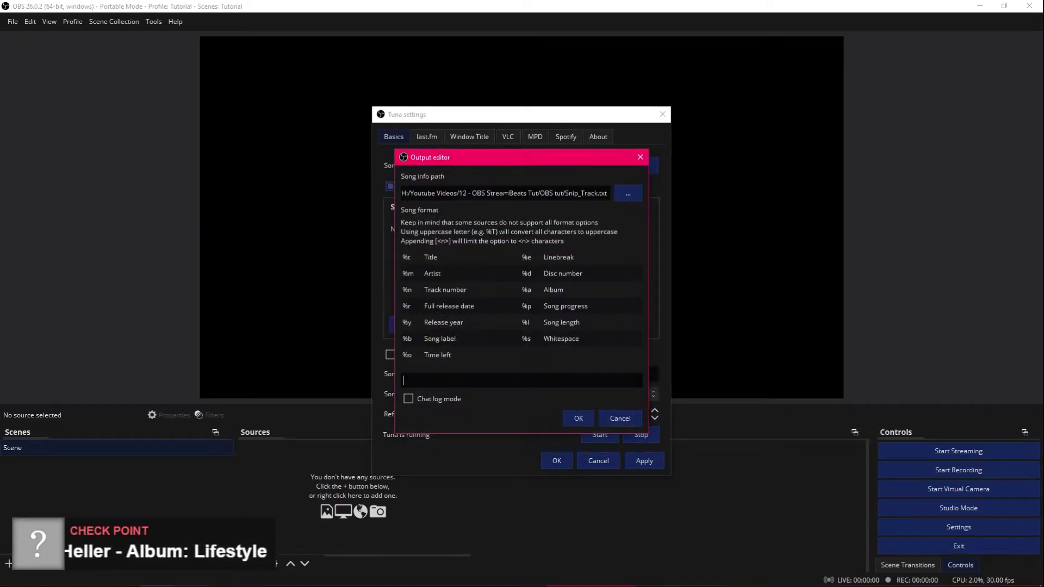
type("Trac")
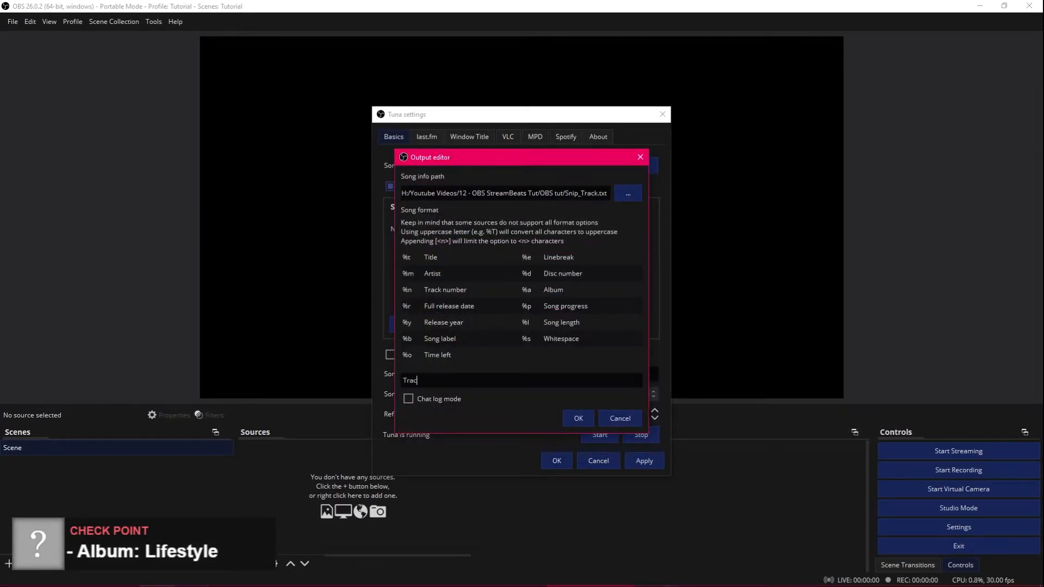
type("k")
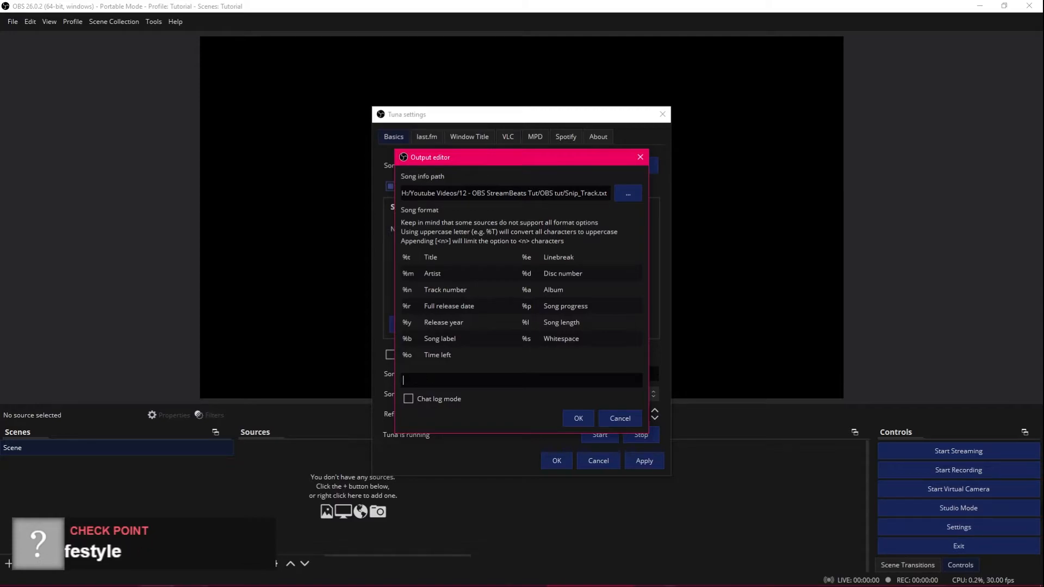
type("%t")
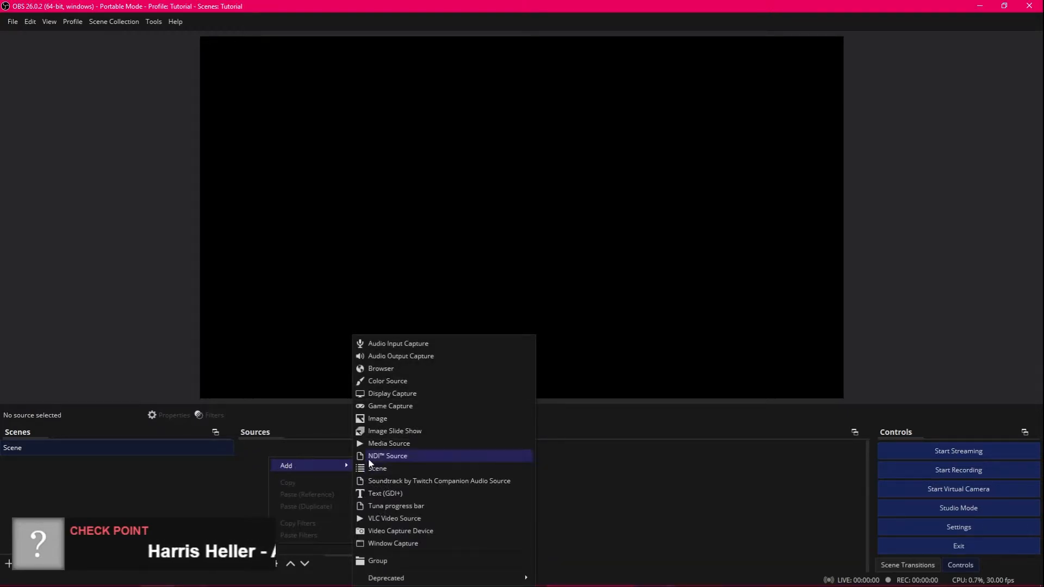
mouse_move(392, 494)
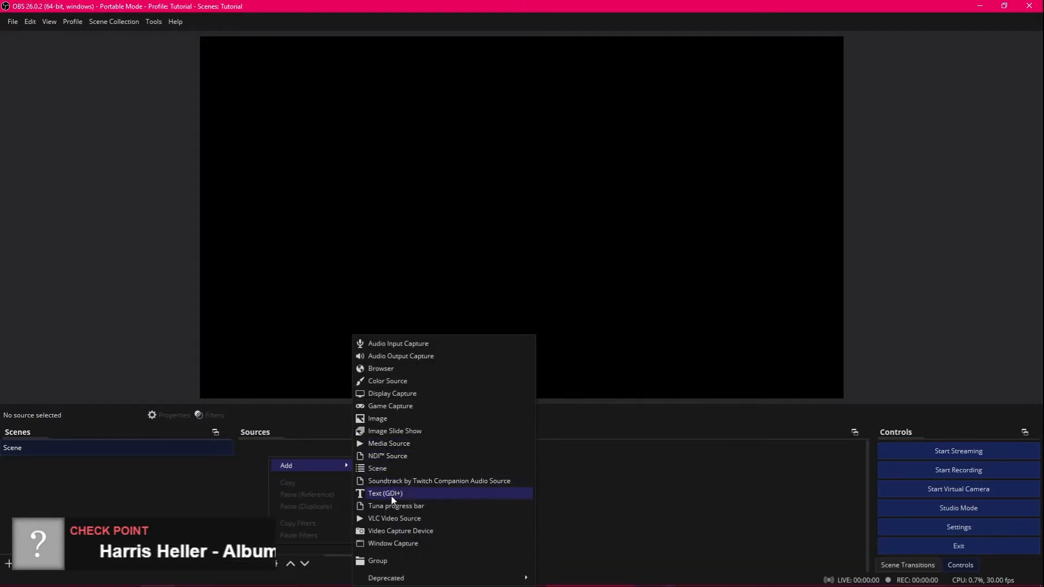
Create a VLC video source named StreamBeats in the scene.
left_click(394, 518)
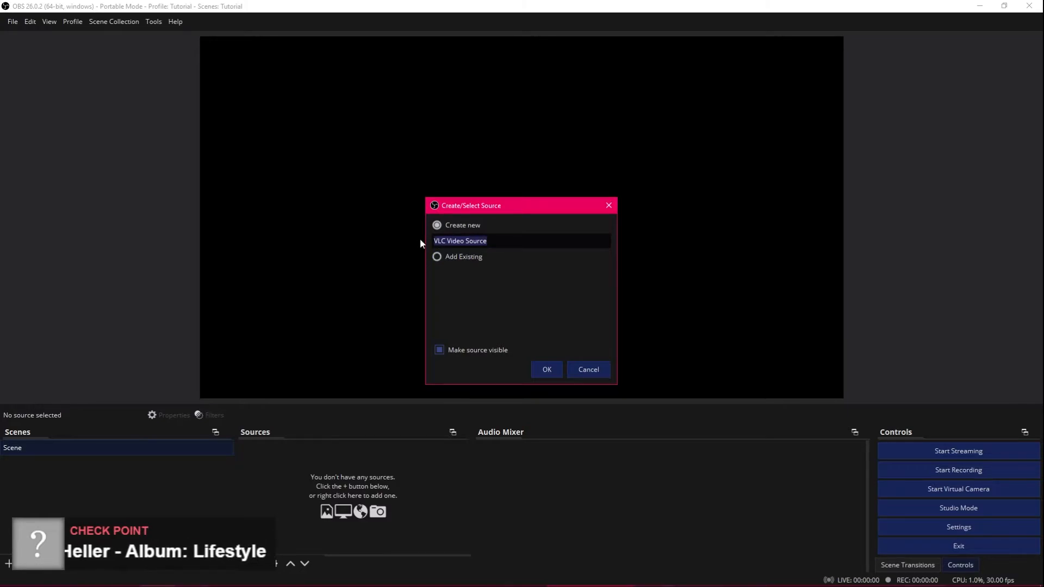
type("StreamBeats")
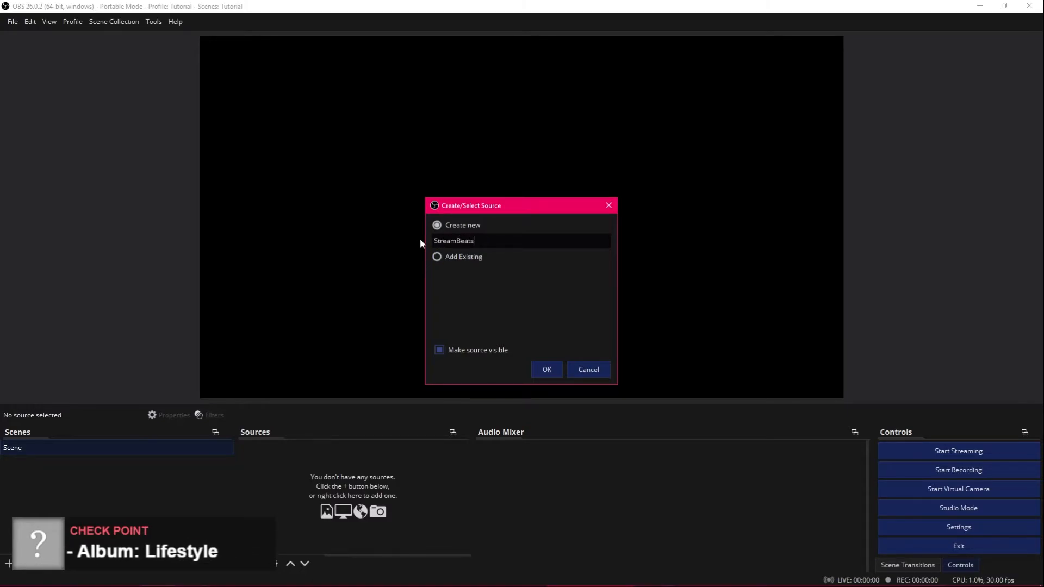
left_click(547, 370)
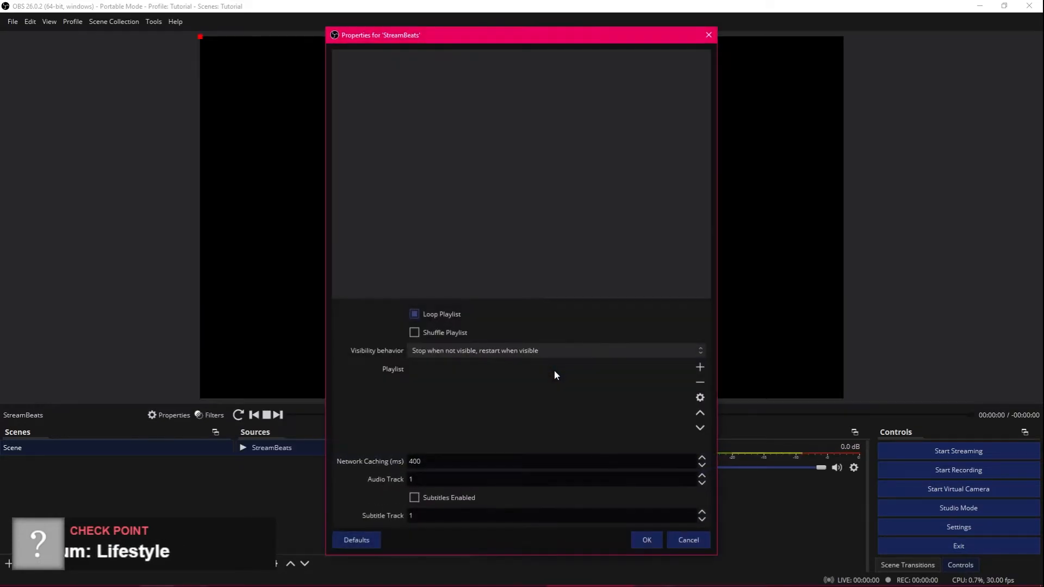
Enable Shuffle Playlist and add the 1. Lifestyle directory as the StreamBeats playlist, then confirm.
left_click(415, 333)
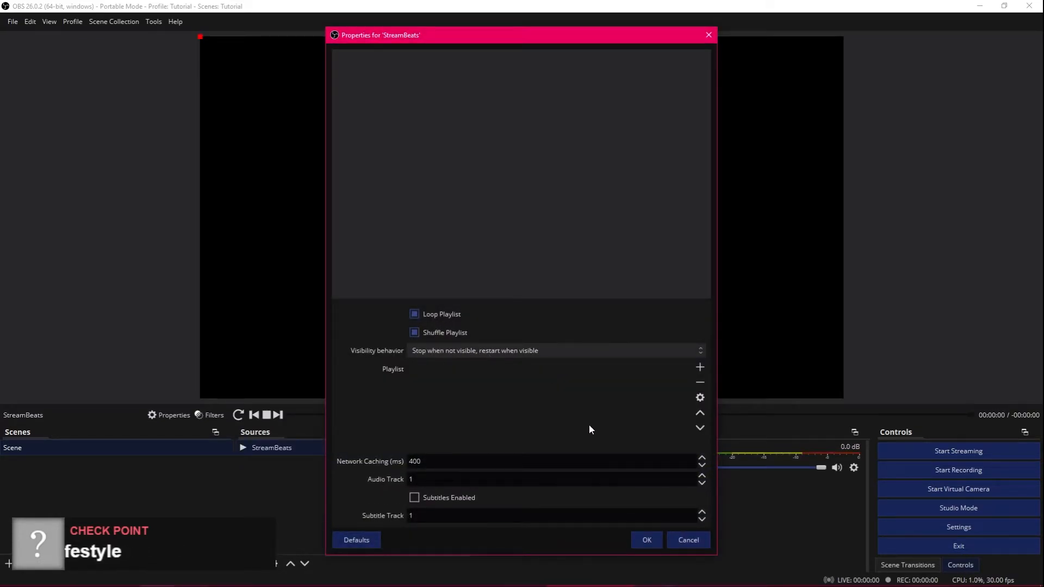
left_click(699, 367)
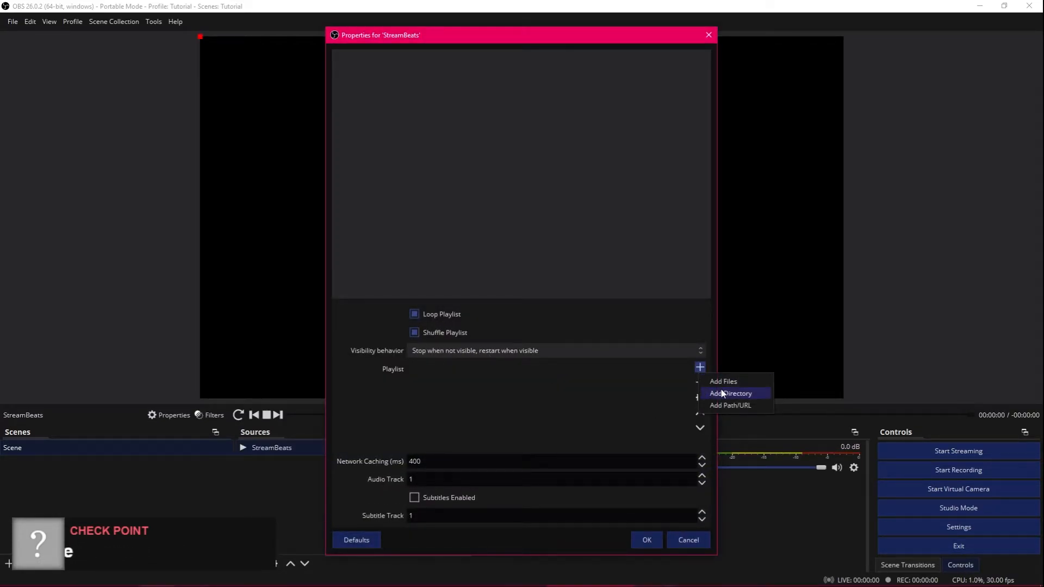
left_click(731, 393)
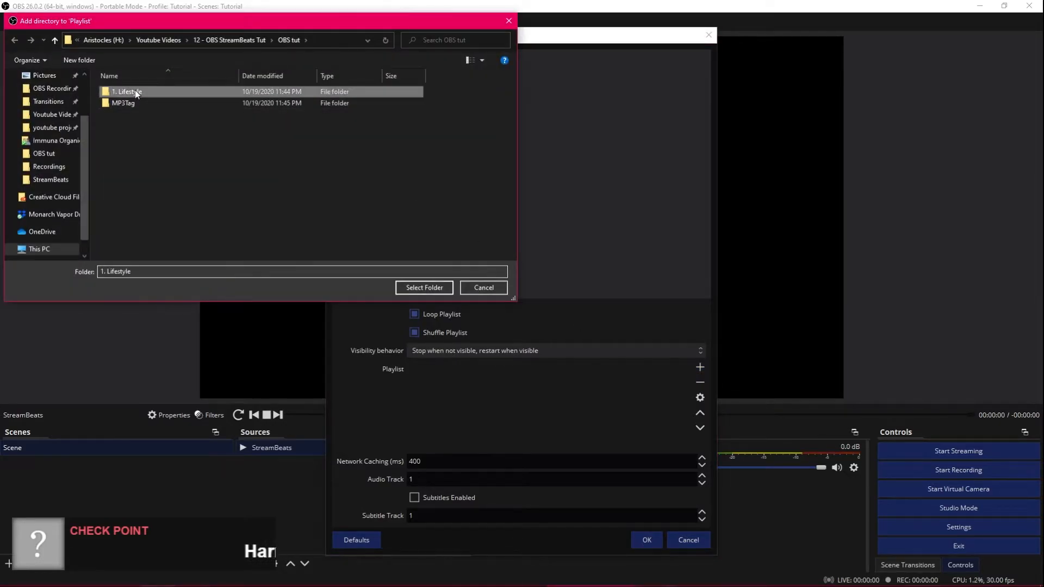
left_click(423, 287)
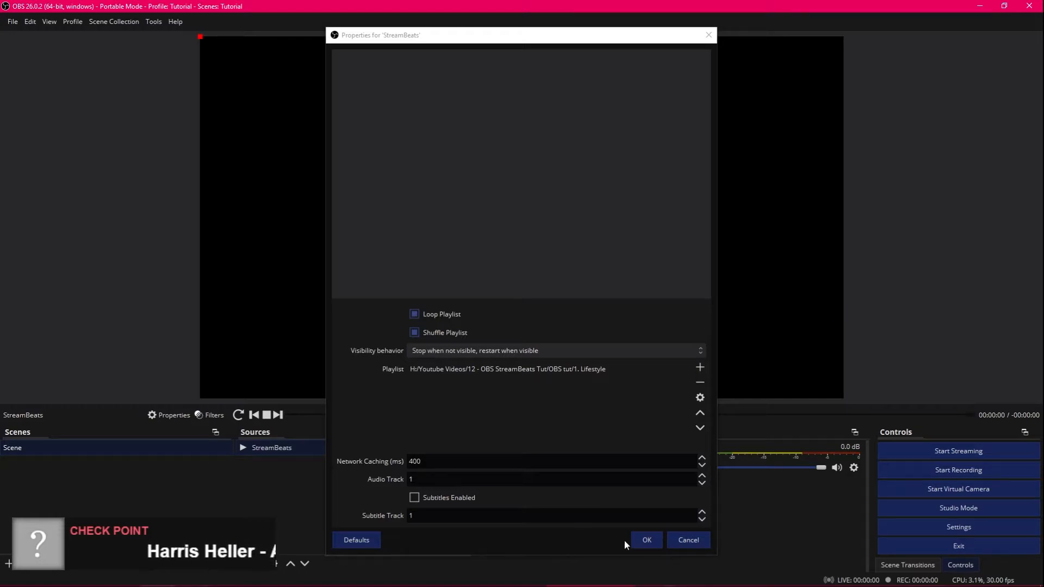
left_click(645, 541)
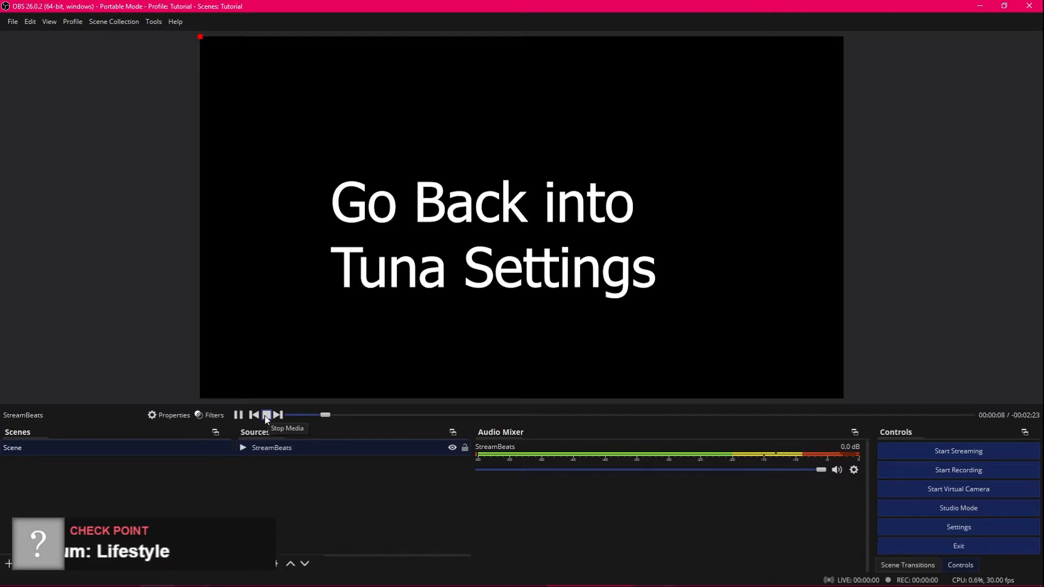
mouse_move(295, 476)
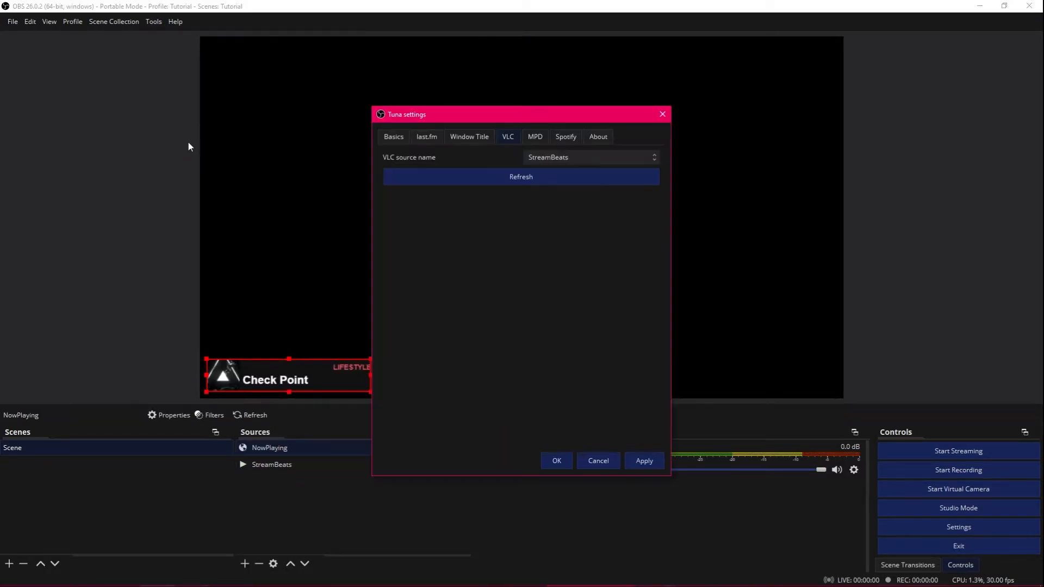
Review Tuna's outputs, set the VLC source name to StreamBeats with Basics checked, and apply.
left_click(394, 137)
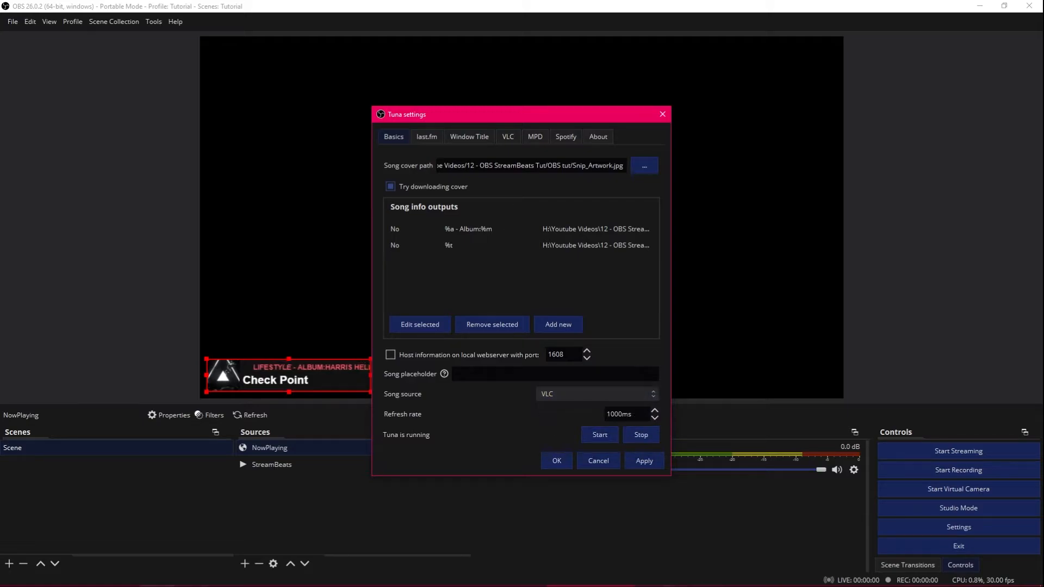
left_click(508, 137)
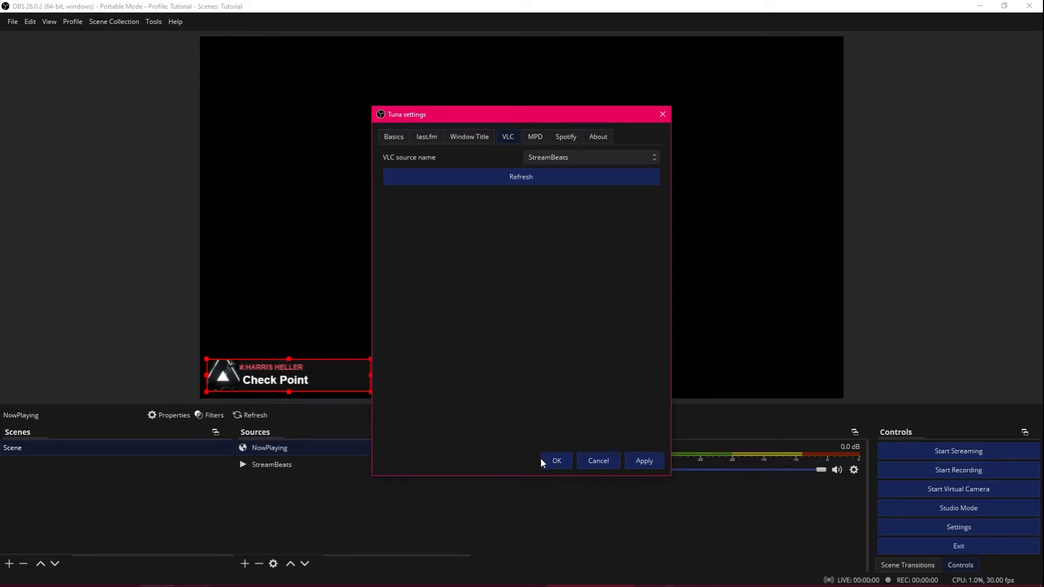
left_click(556, 462)
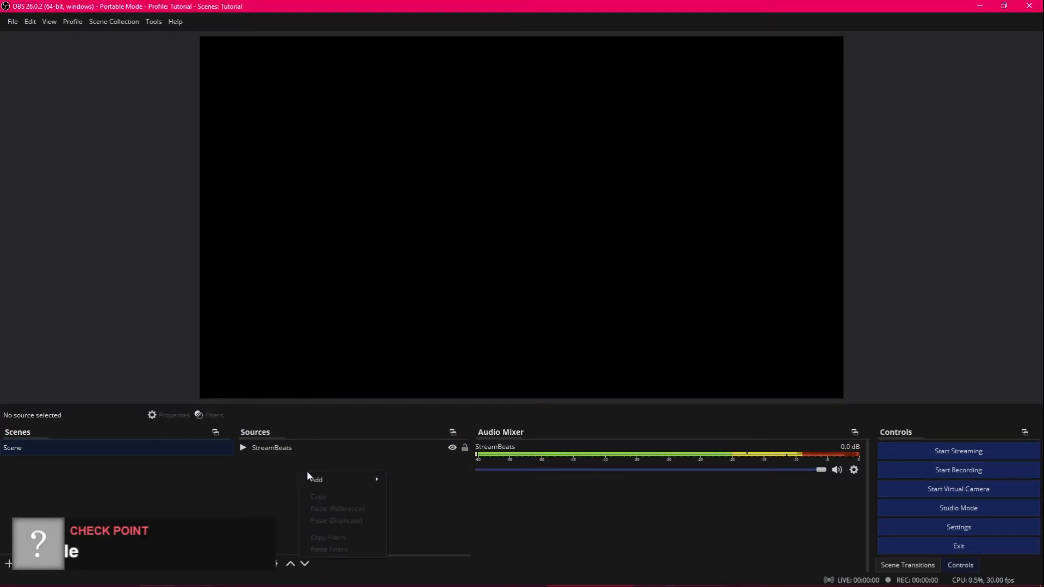
mouse_move(313, 476)
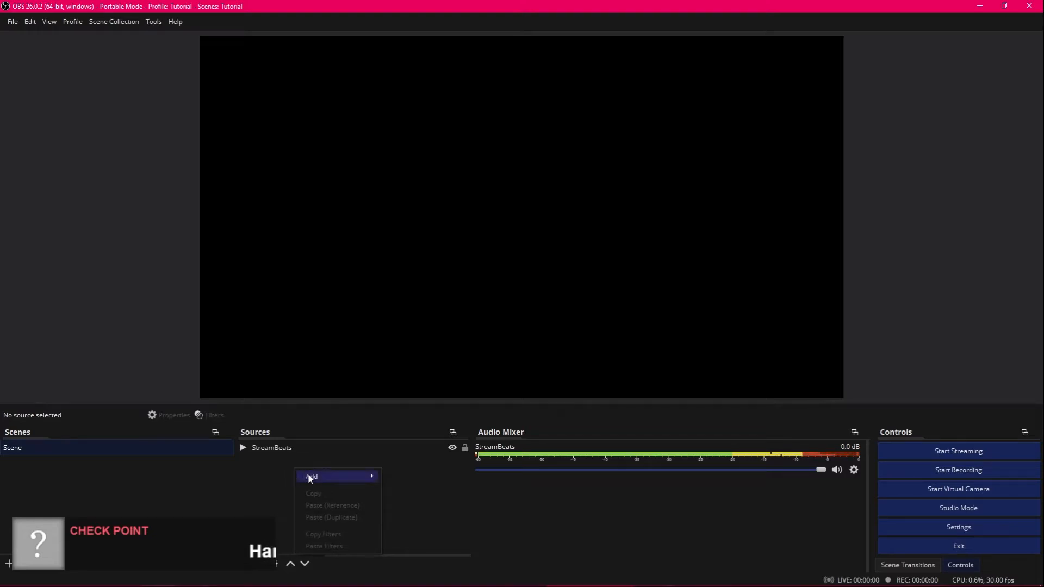
Add a browser source named NowPlaying to the scene.
left_click(312, 477)
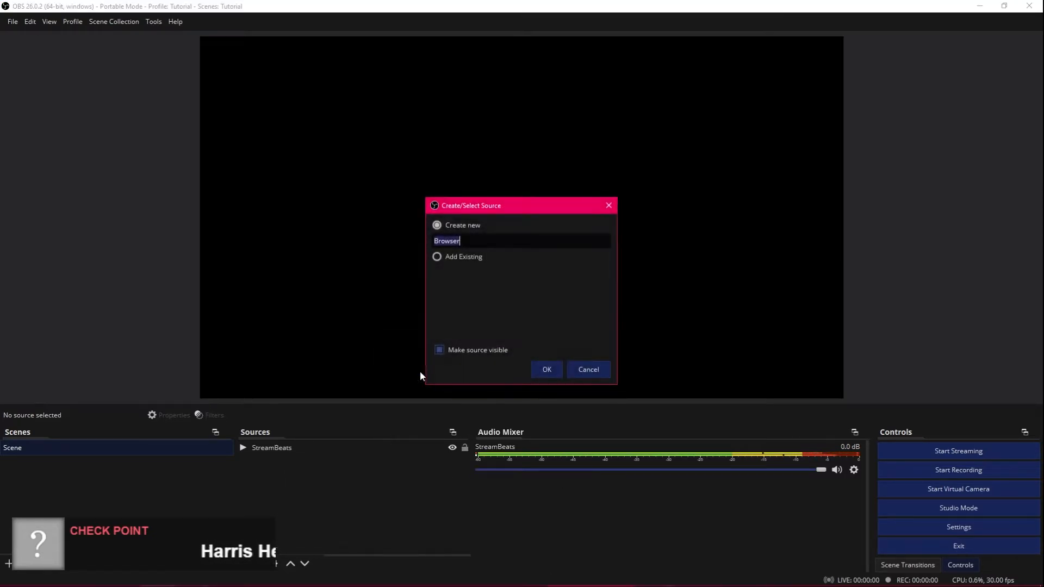
type("Now")
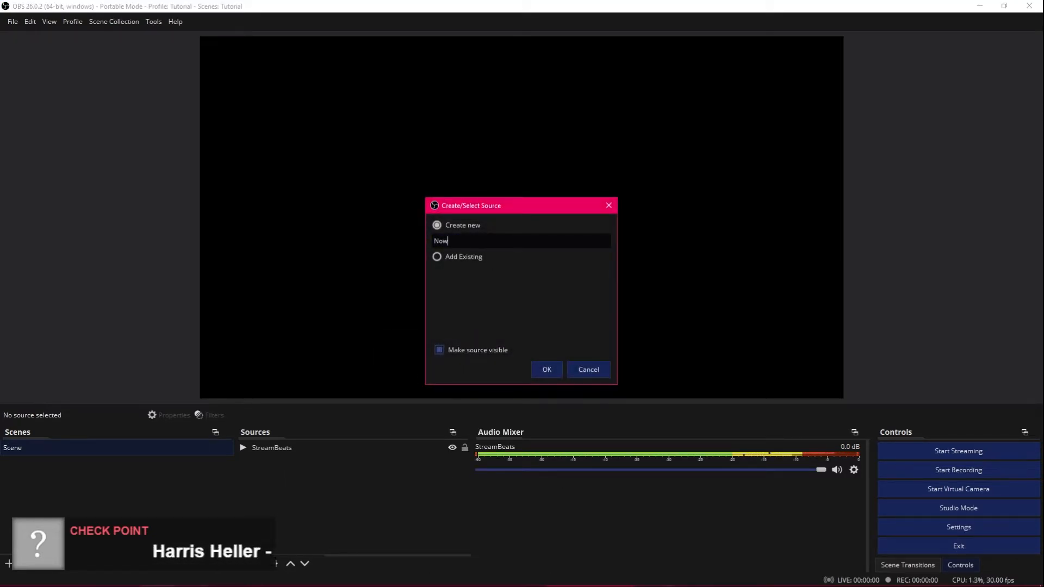
type("Playing")
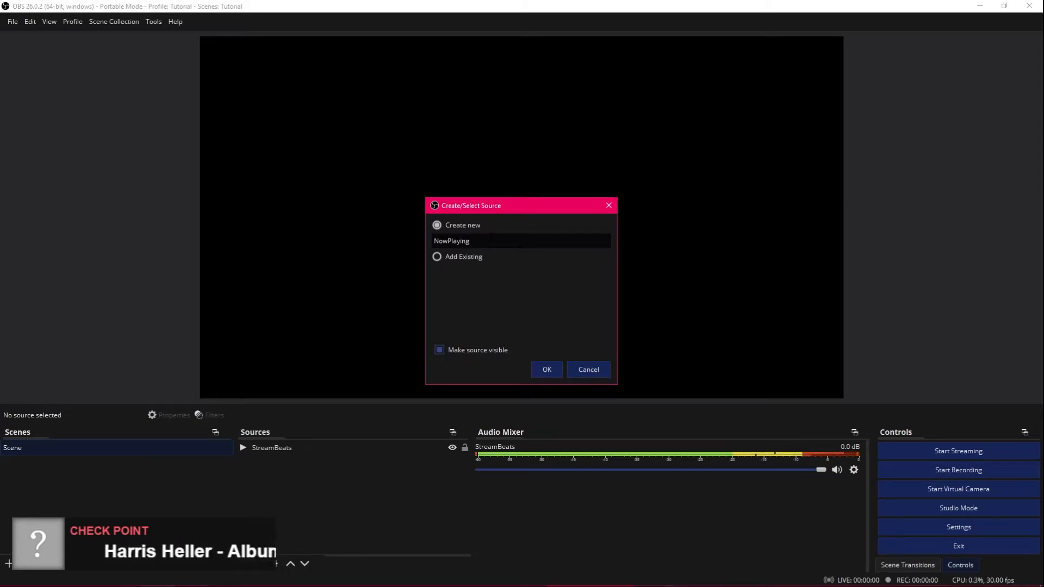
left_click(546, 370)
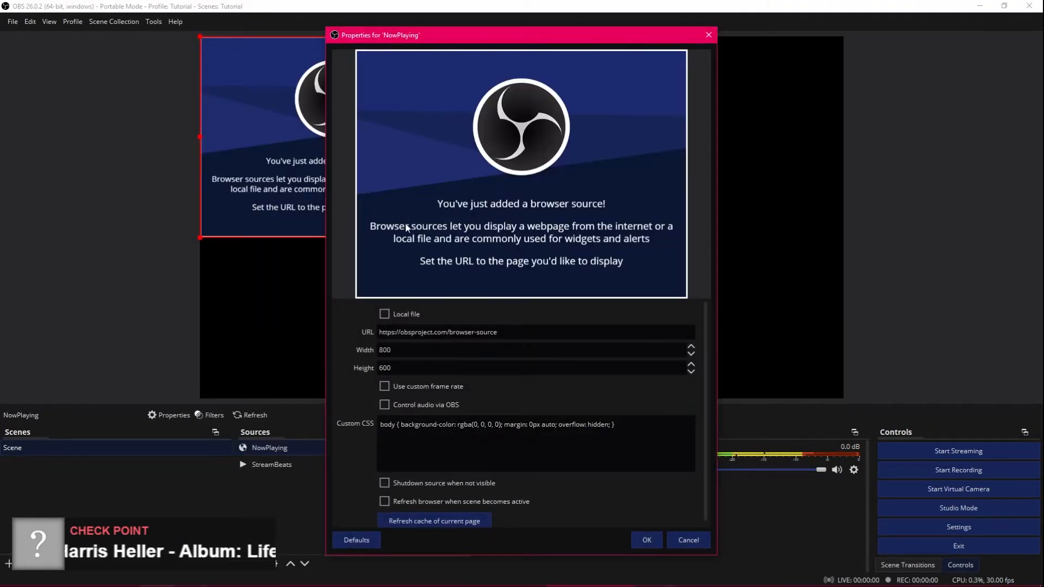
Point NowPlaying at the local Song.html file at 350 wide by 70 high and confirm.
left_click(384, 319)
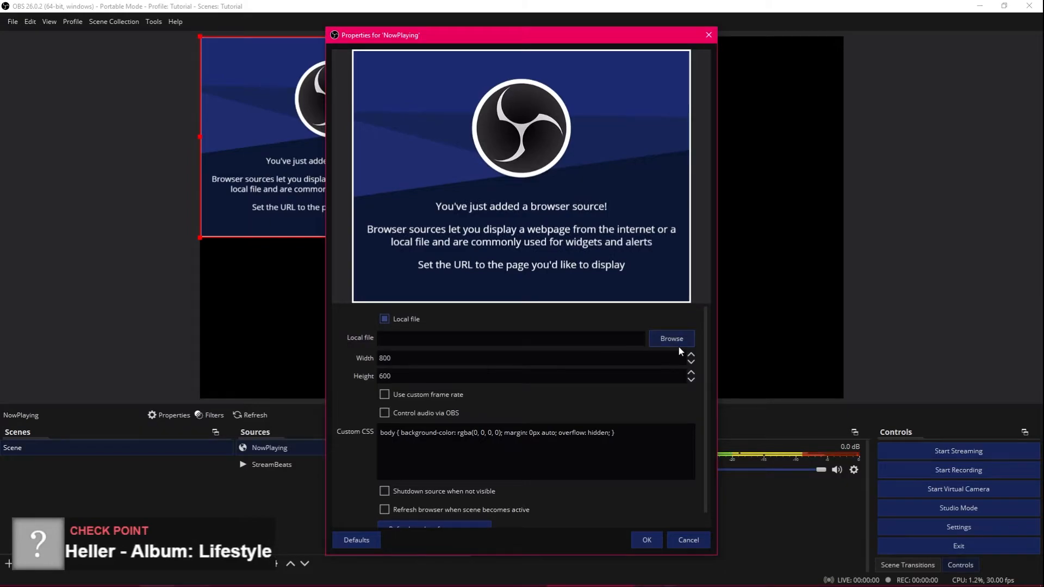
left_click(671, 339)
type("70")
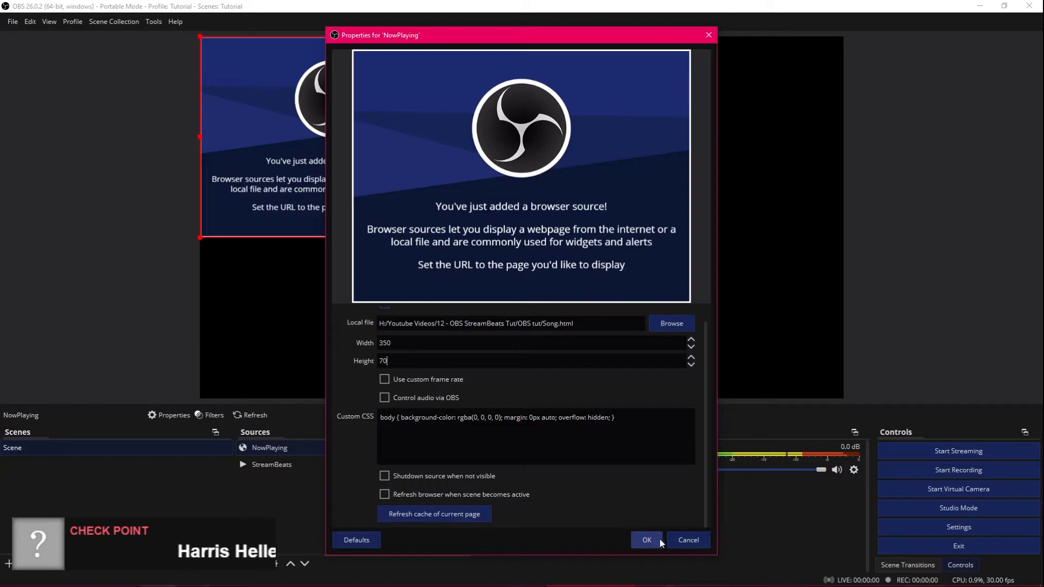
left_click(645, 541)
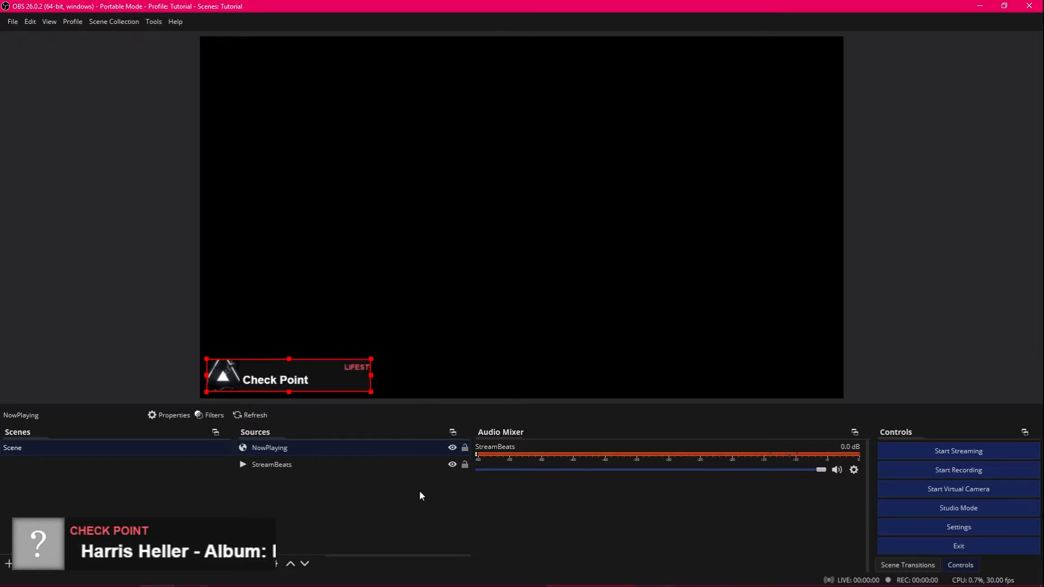
Stop StreamBeats playback and toggle its visibility so the Check Point overlay refreshes in the preview.
left_click(272, 464)
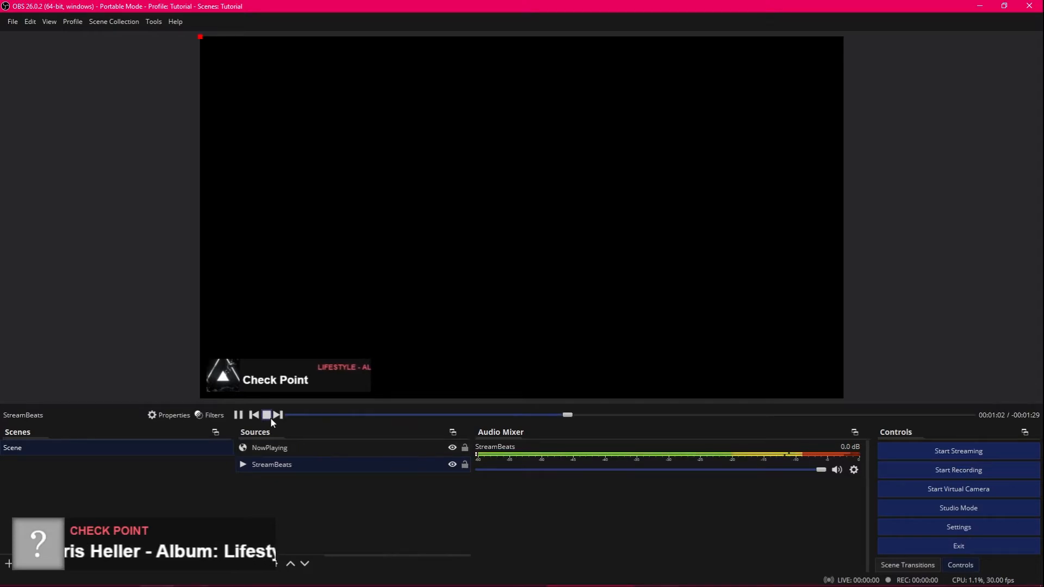
left_click(238, 414)
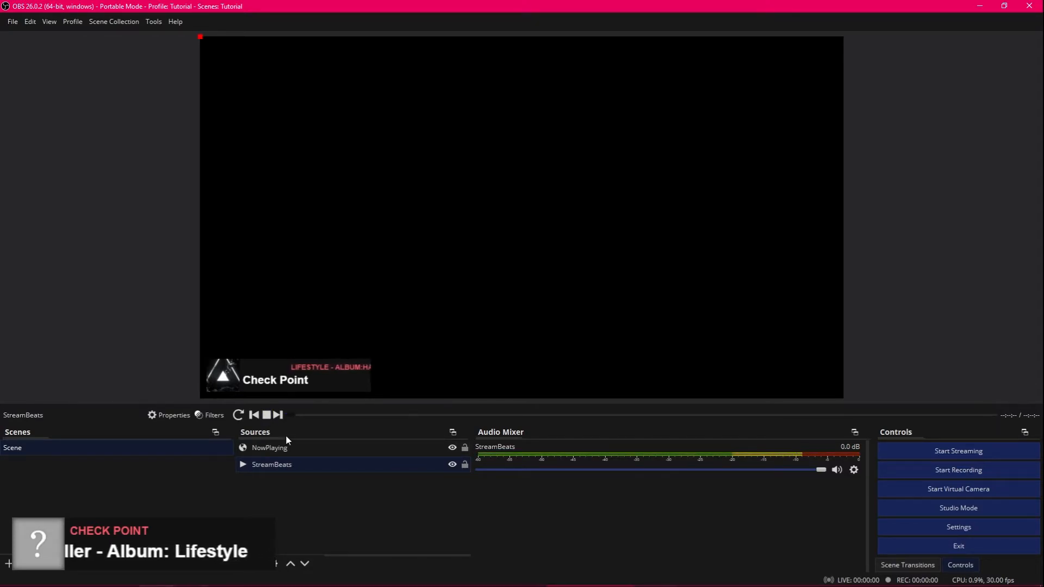
left_click(390, 488)
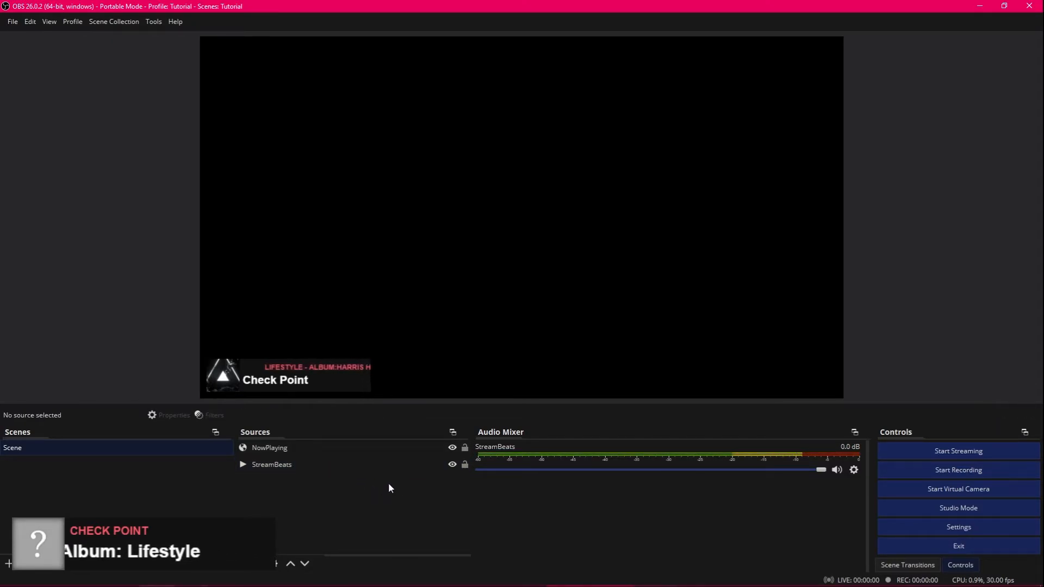
left_click(268, 447)
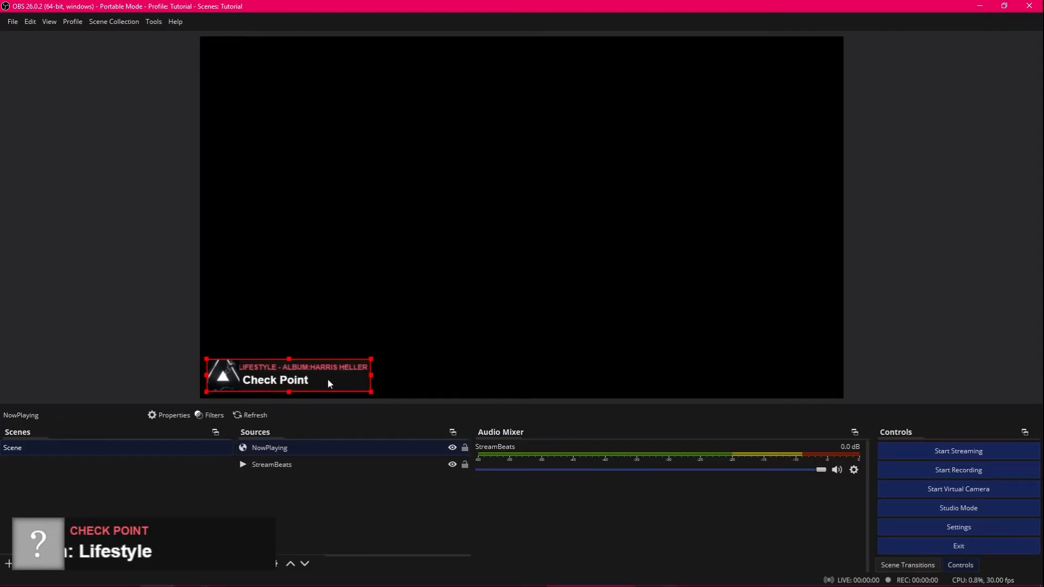
left_click(272, 465)
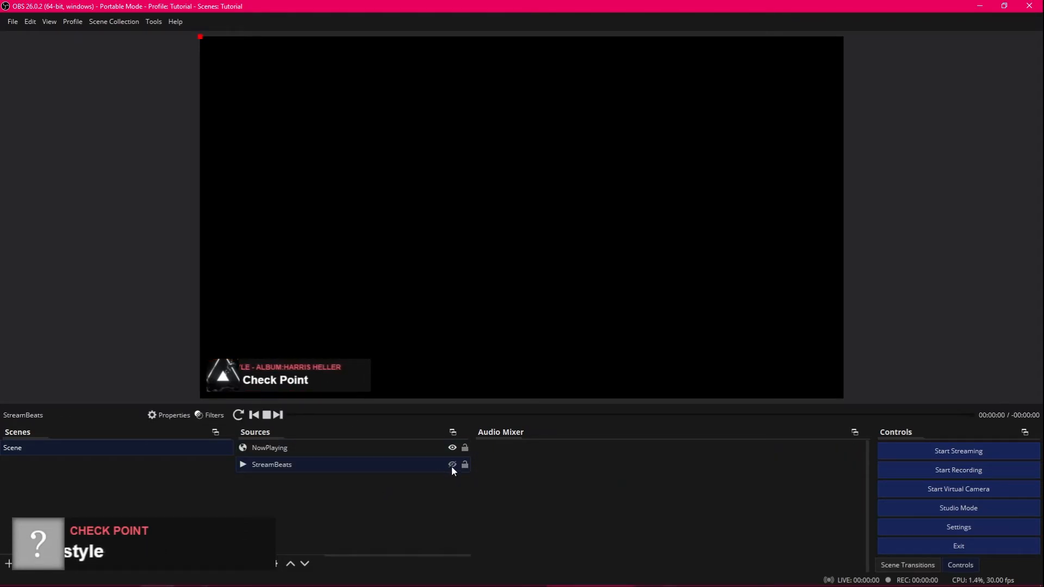
left_click(269, 447)
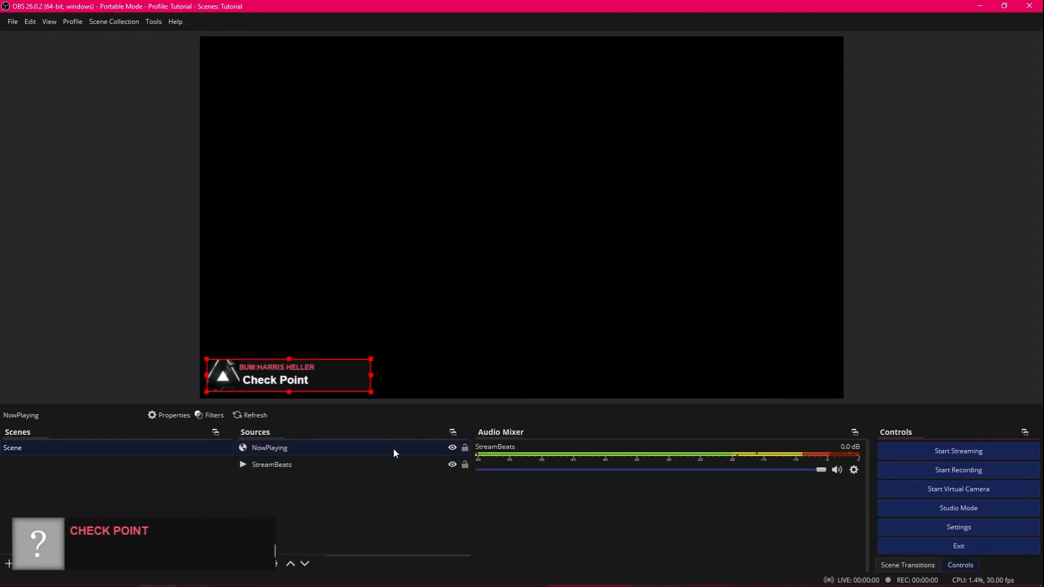
left_click(272, 465)
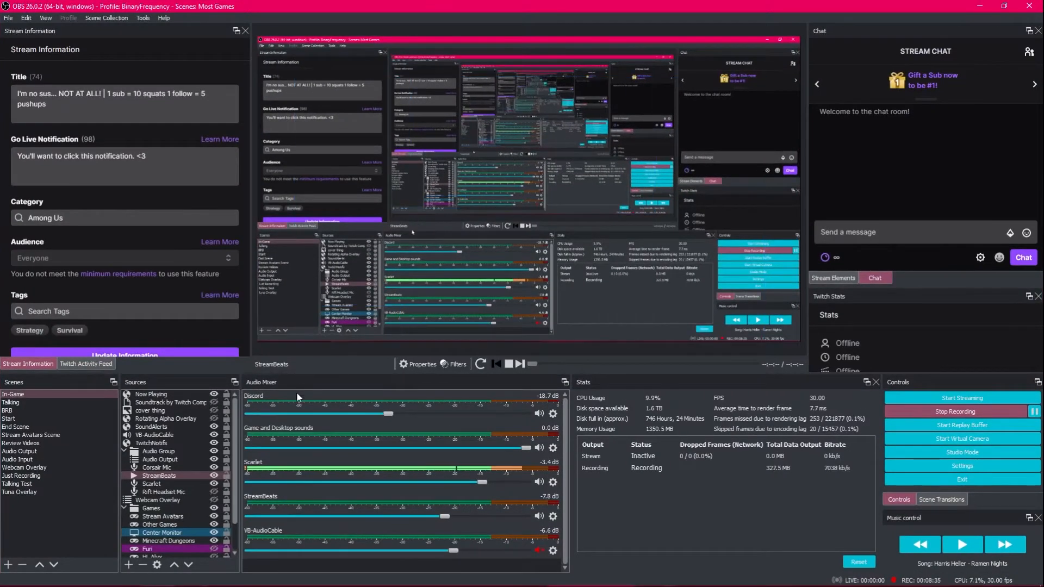
Stop and restart StreamBeats, then skip to the next playlist track, This Slaps.
left_click(160, 475)
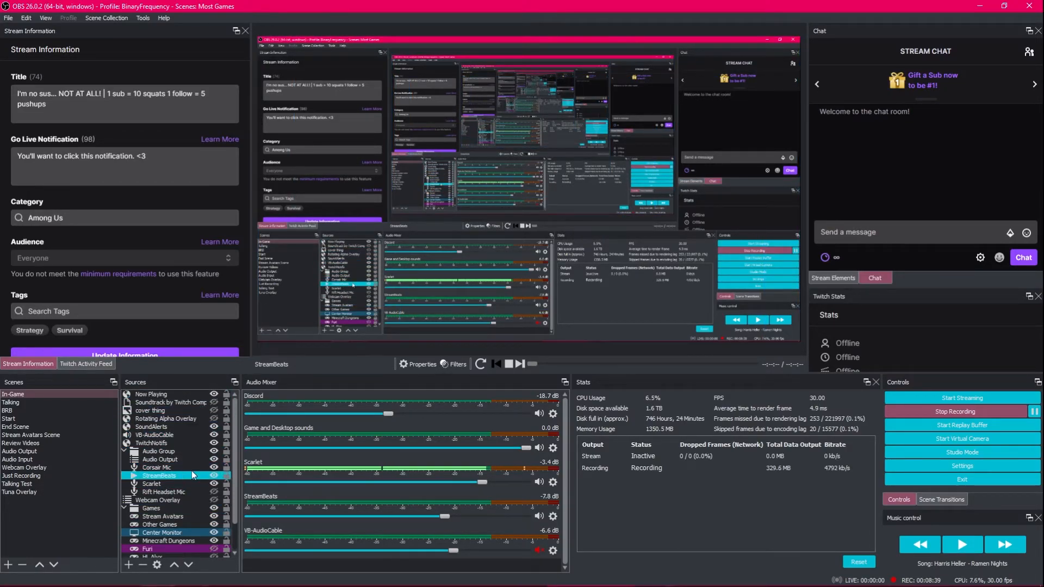
left_click(480, 364)
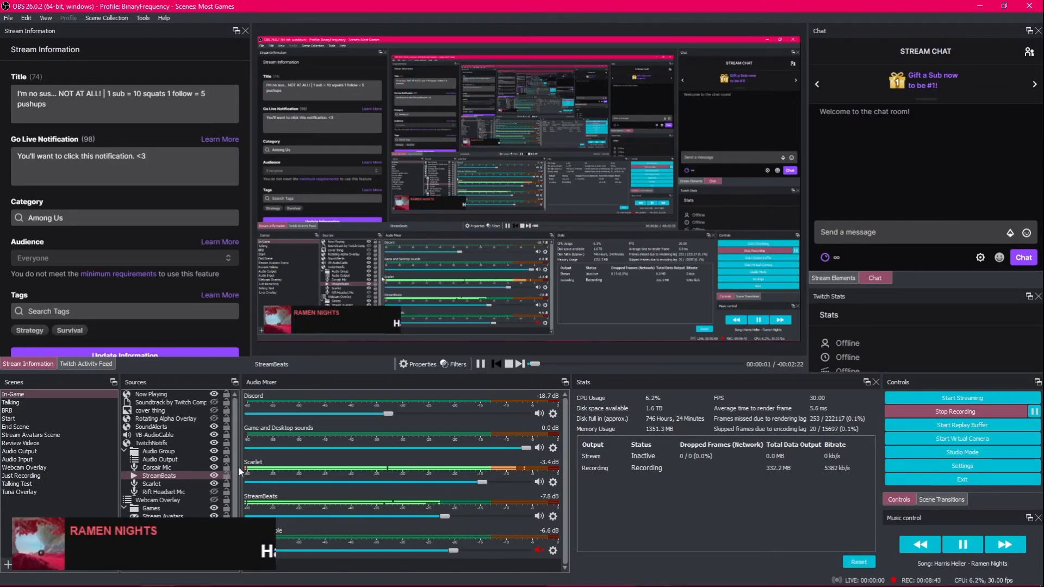
left_click(512, 364)
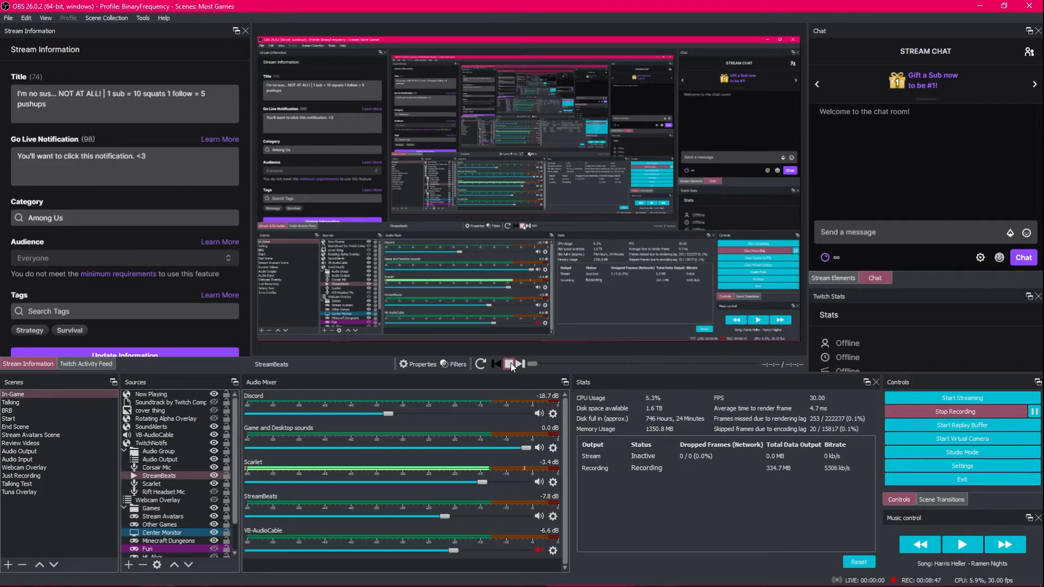
left_click(508, 364)
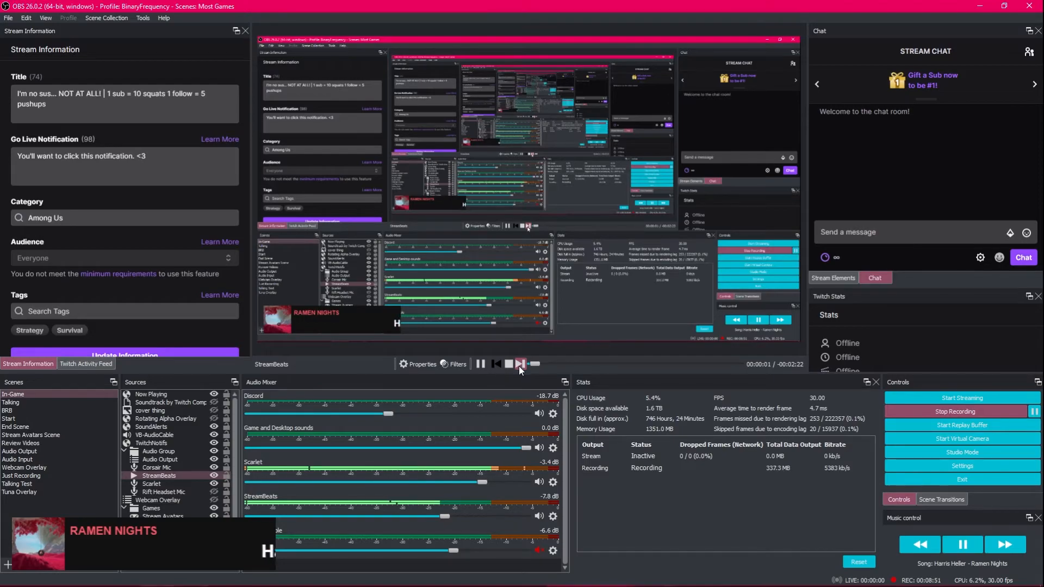
left_click(520, 365)
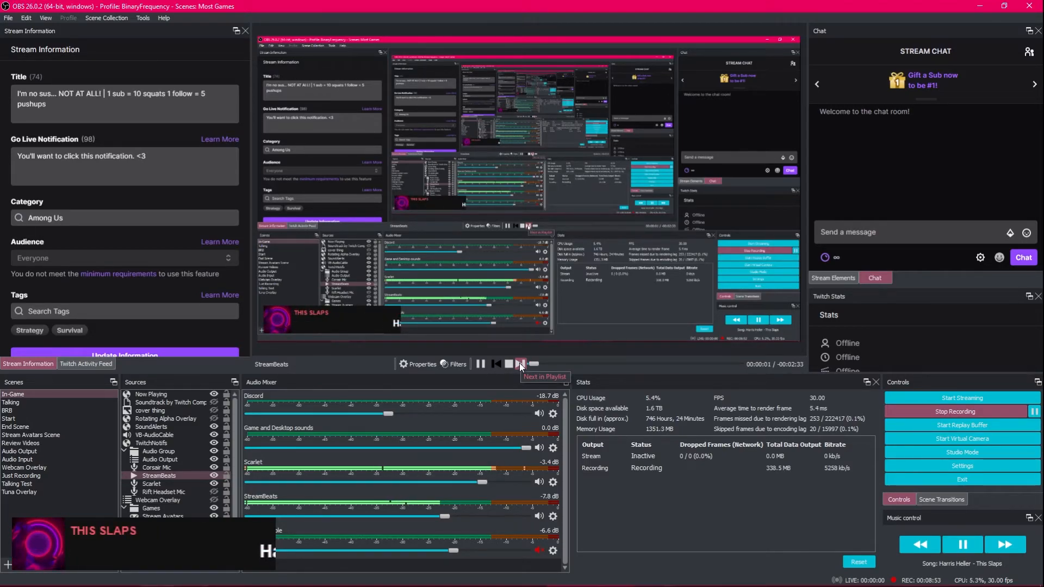
left_click(520, 363)
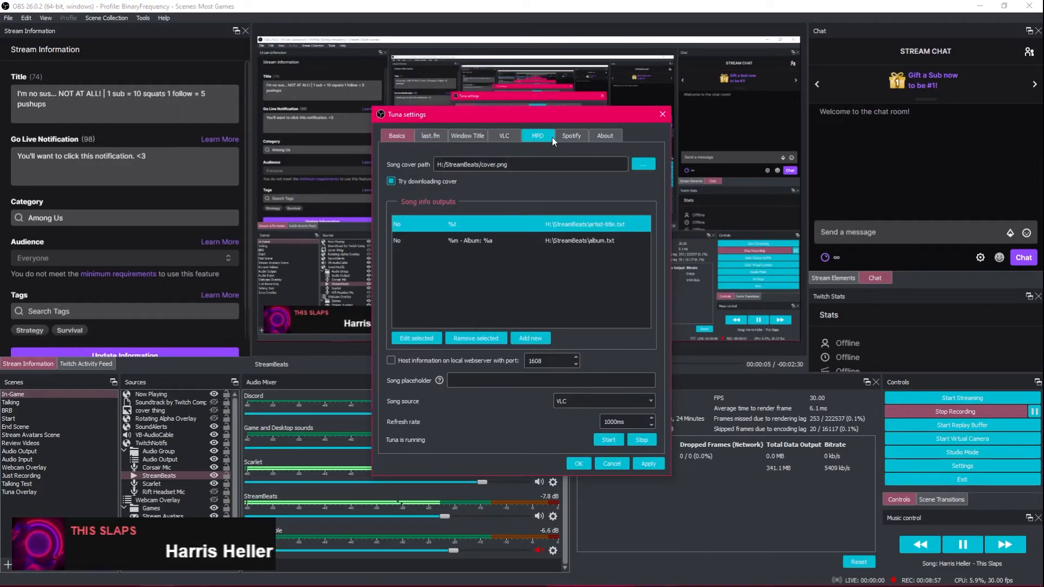
Log Tuna into Spotify: open the login page, paste the code and request the access and refresh tokens.
left_click(571, 136)
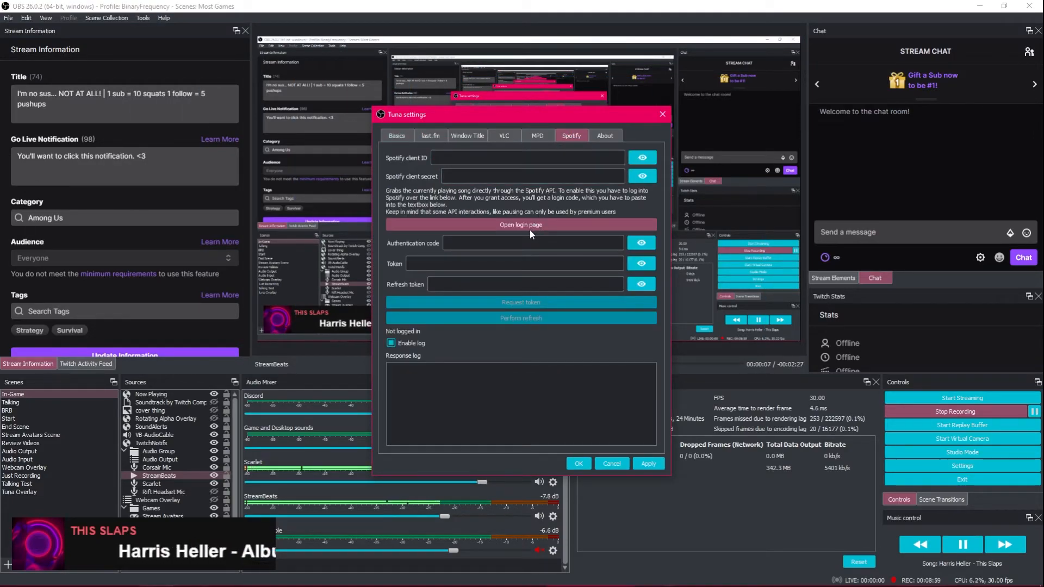
left_click(520, 225)
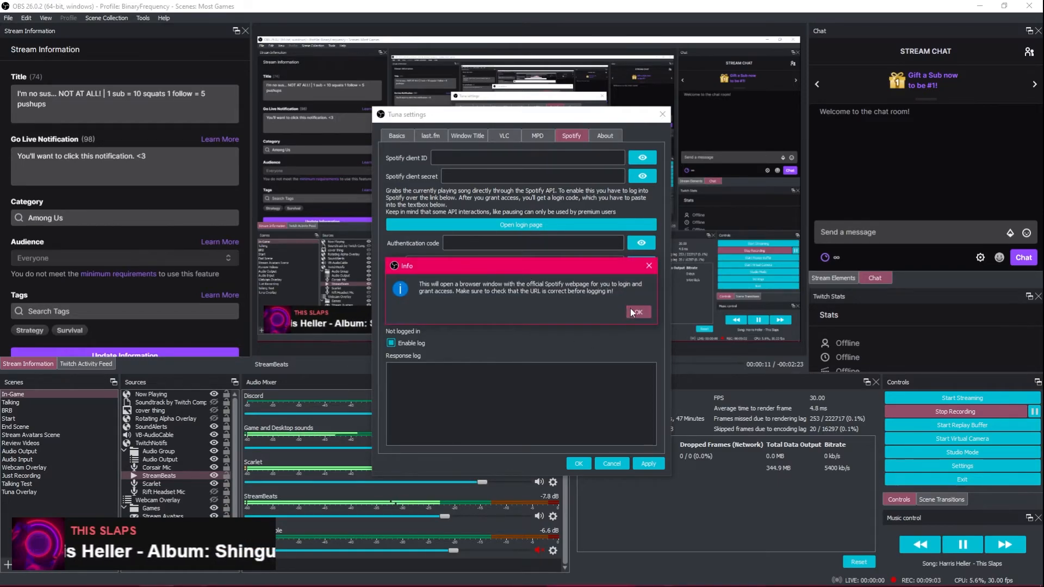
left_click(637, 312)
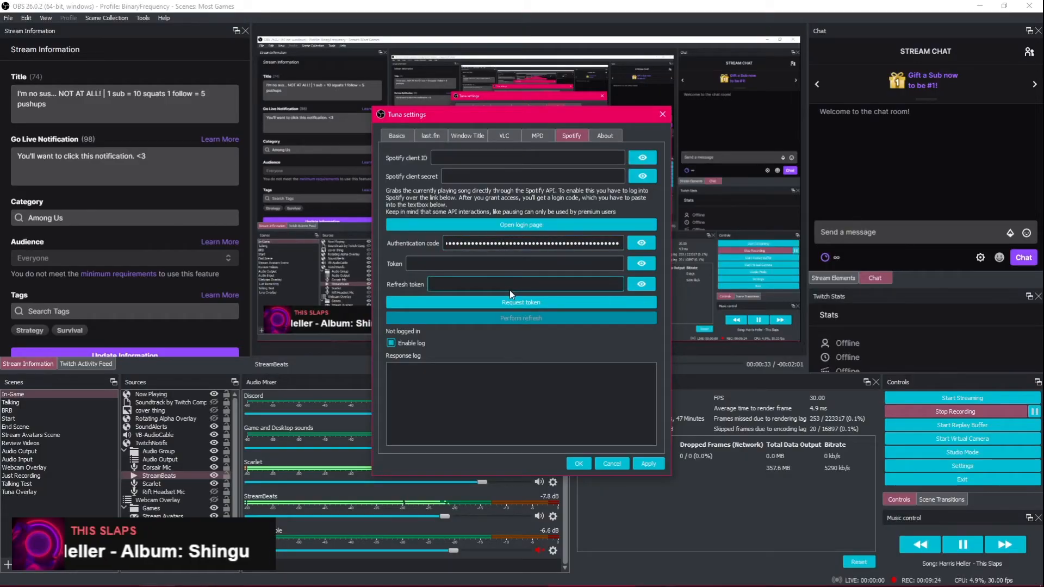
left_click(521, 302)
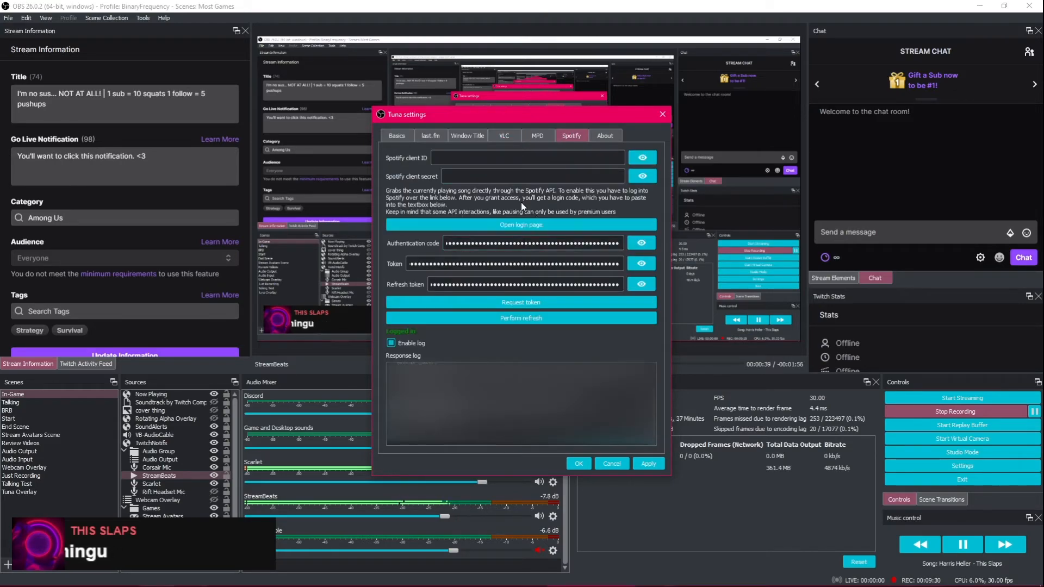
left_click(431, 135)
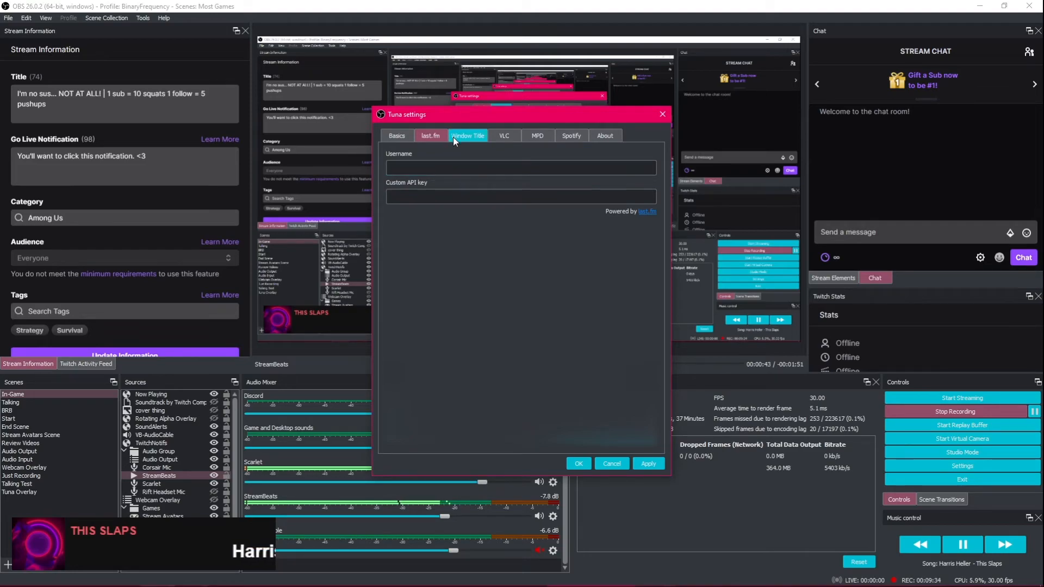
Browse Tuna's Window Title and MPD settings, then view the VLC source set to StreamBeats.
left_click(468, 135)
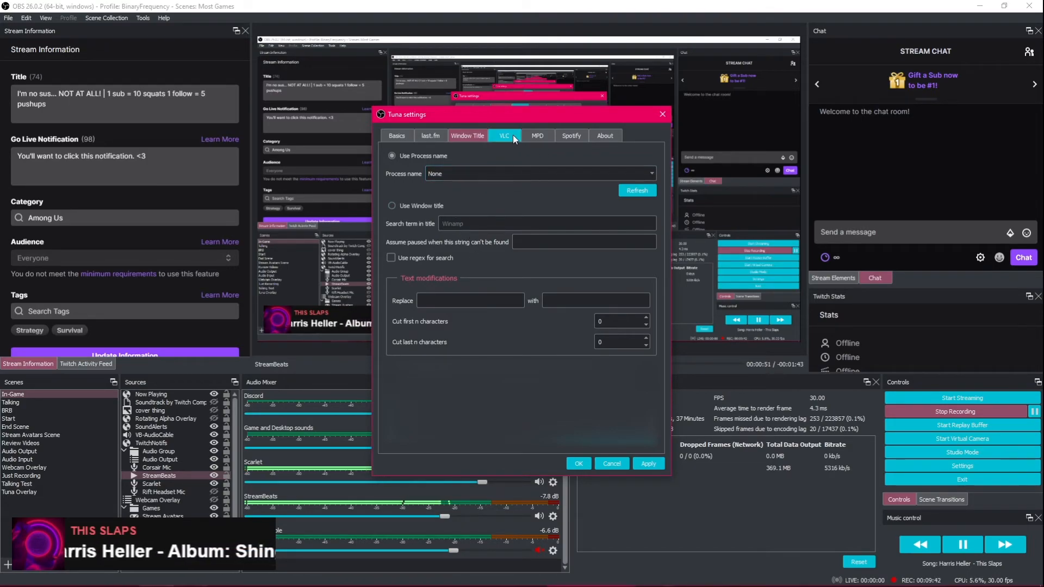
left_click(536, 136)
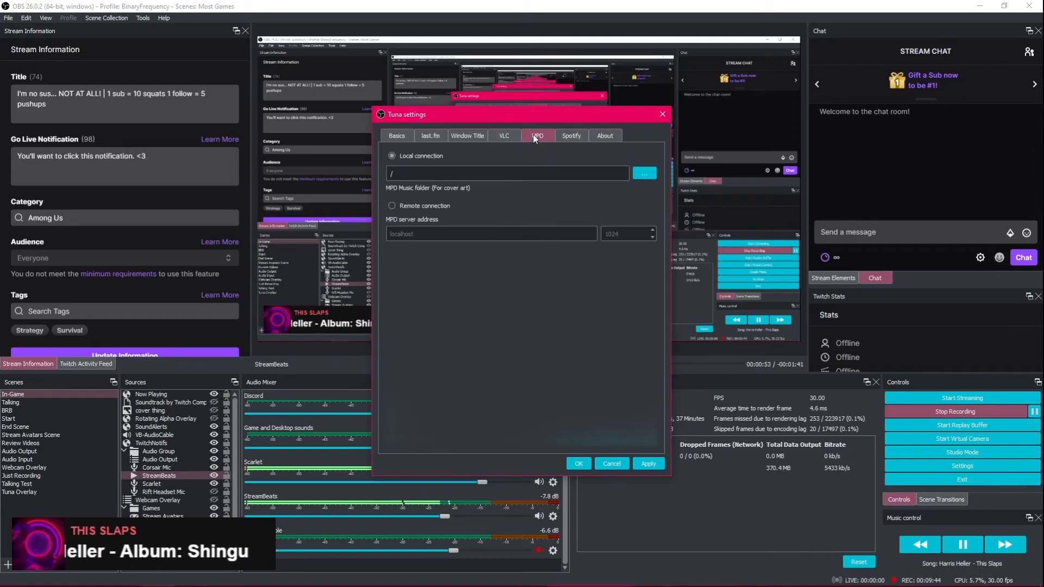
left_click(503, 136)
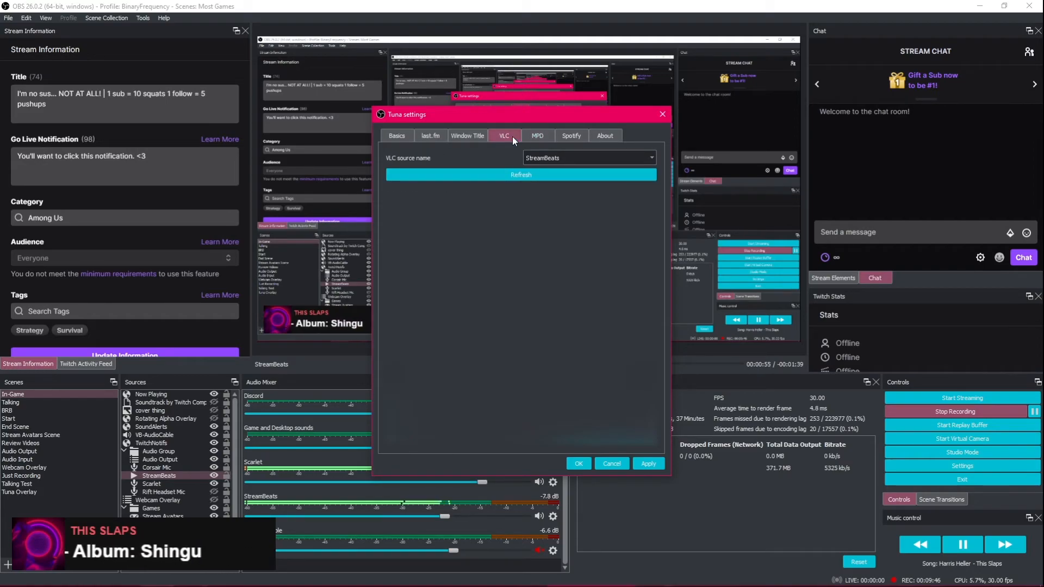